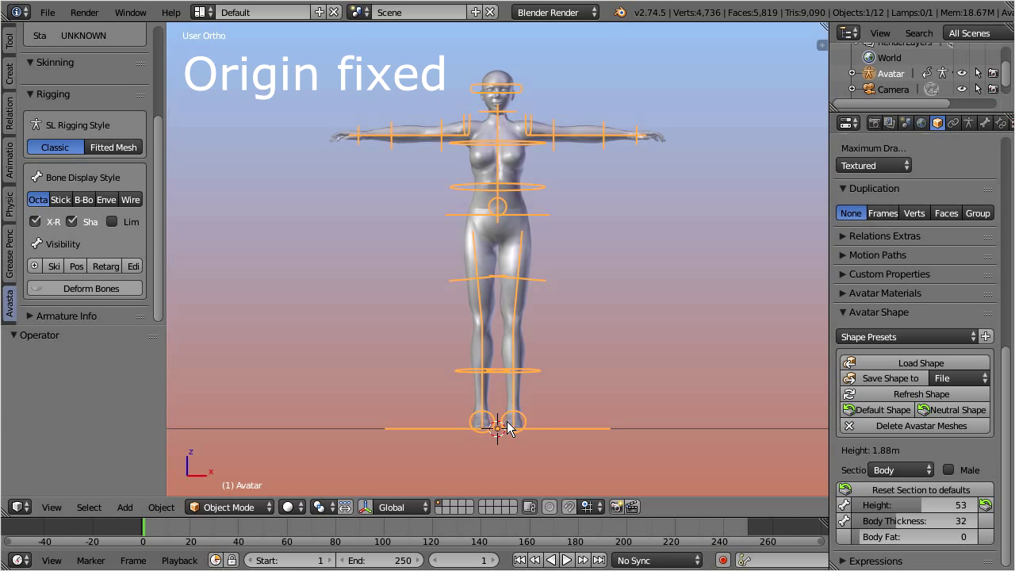
{"action": "mouse_move", "coordinate": [505, 450]}
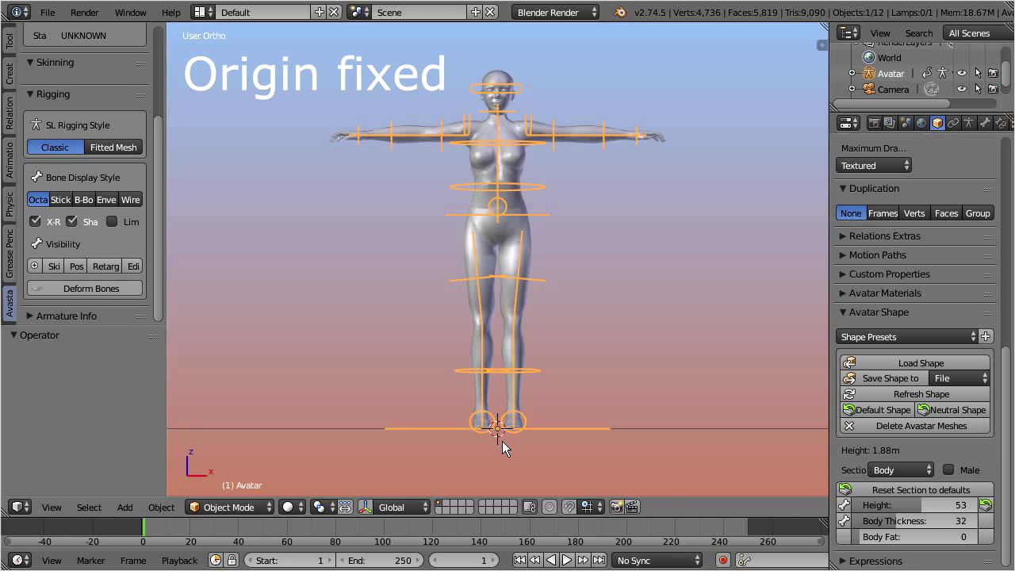
{"action": "mouse_move", "coordinate": [656, 451]}
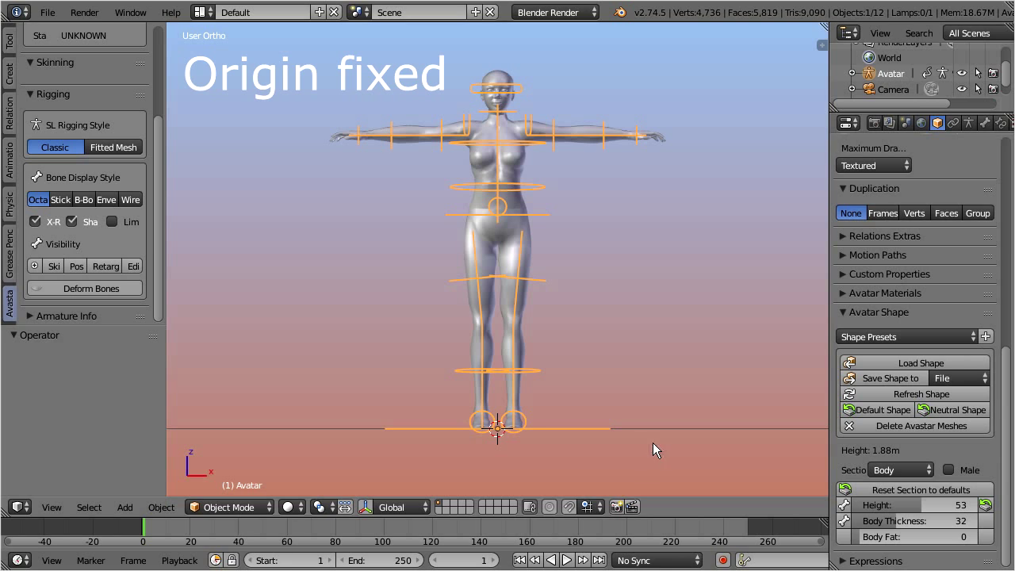
{"action": "mouse_move", "coordinate": [678, 451]}
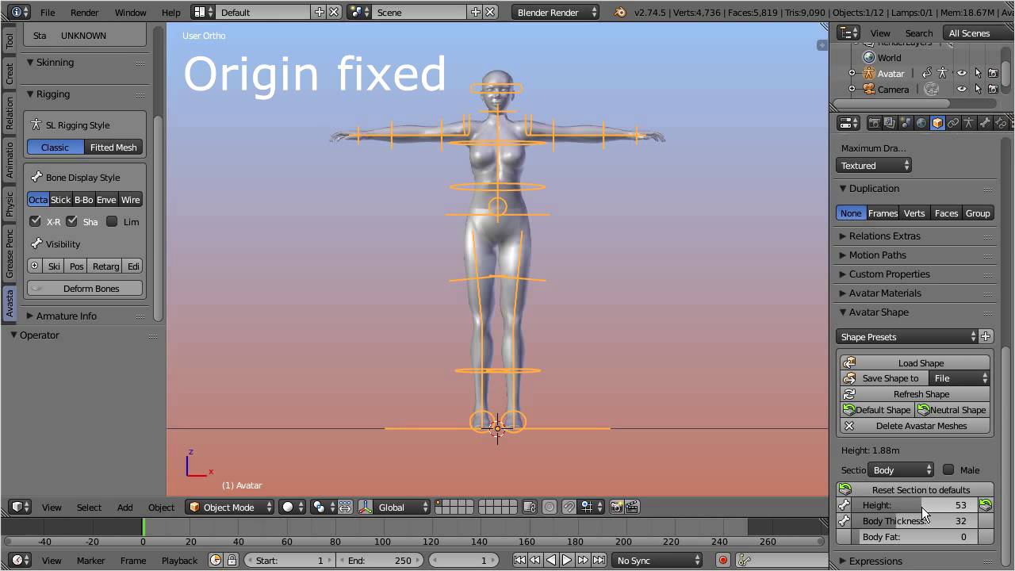
Nudge the avatar's height slider down to 40 and back, then adopt the Fitted Mesh rig style and list the Torso sliders
{"action": "left_click_drag", "start_coordinate": [952, 504], "coordinate": [897, 505]}
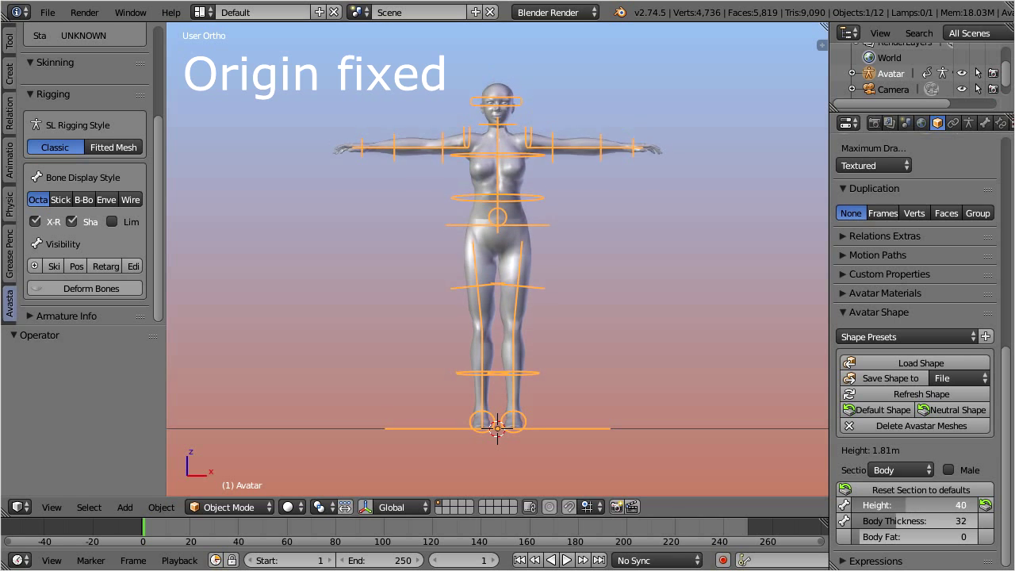
{"action": "left_click_drag", "start_coordinate": [873, 505], "coordinate": [920, 505]}
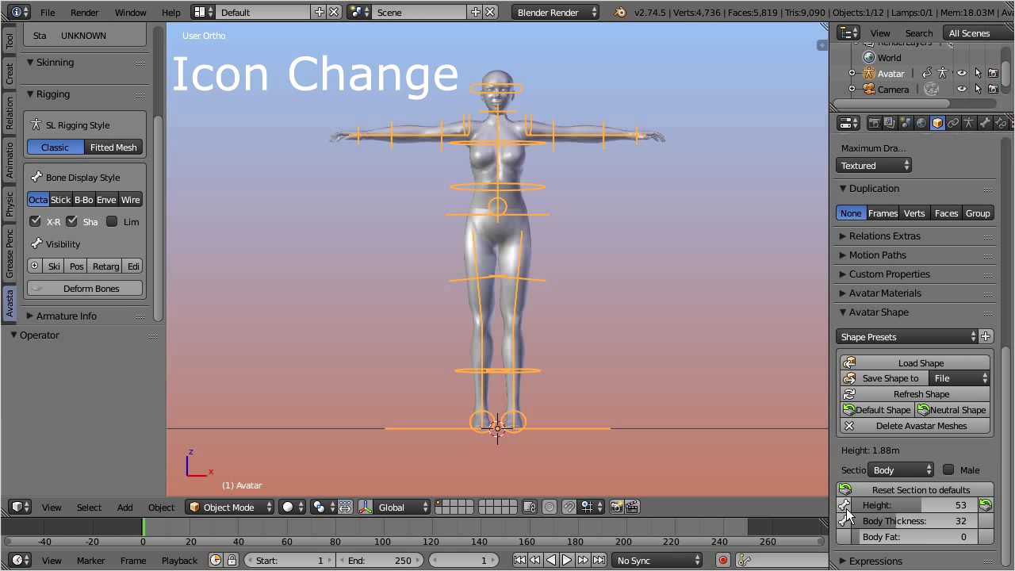
{"action": "mouse_move", "coordinate": [849, 514]}
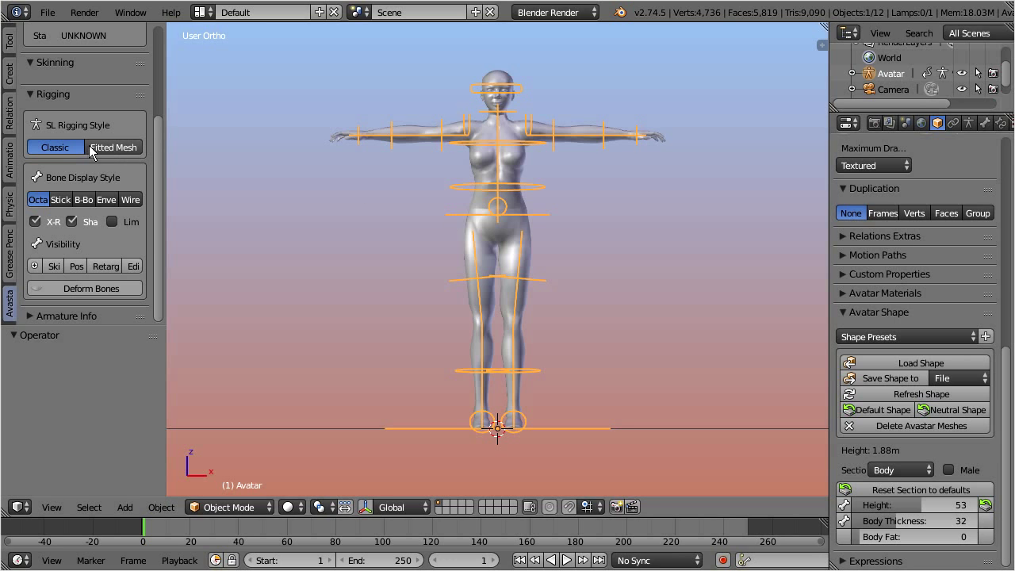
{"action": "left_click", "coordinate": [112, 146]}
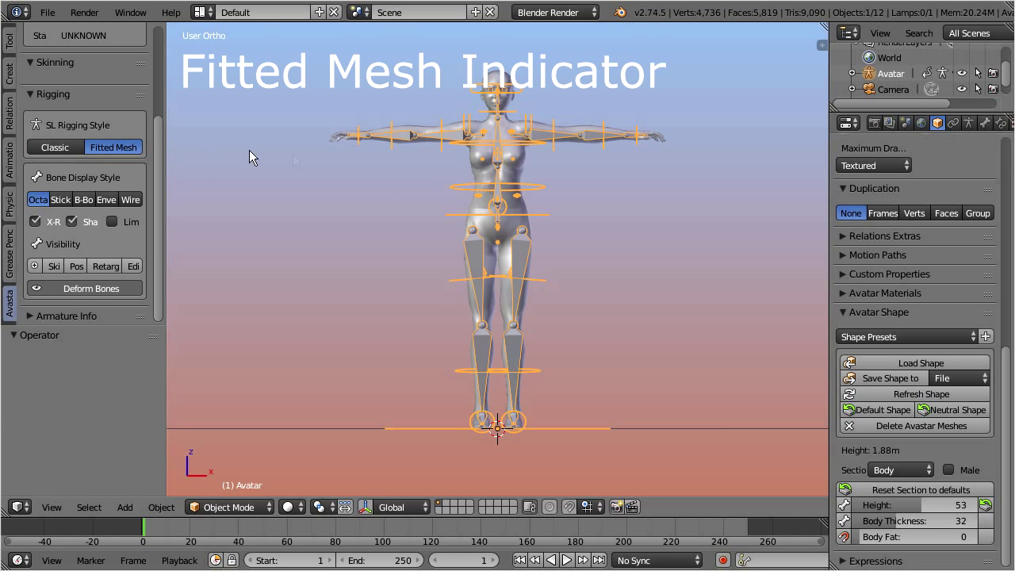
{"action": "left_click", "coordinate": [901, 470]}
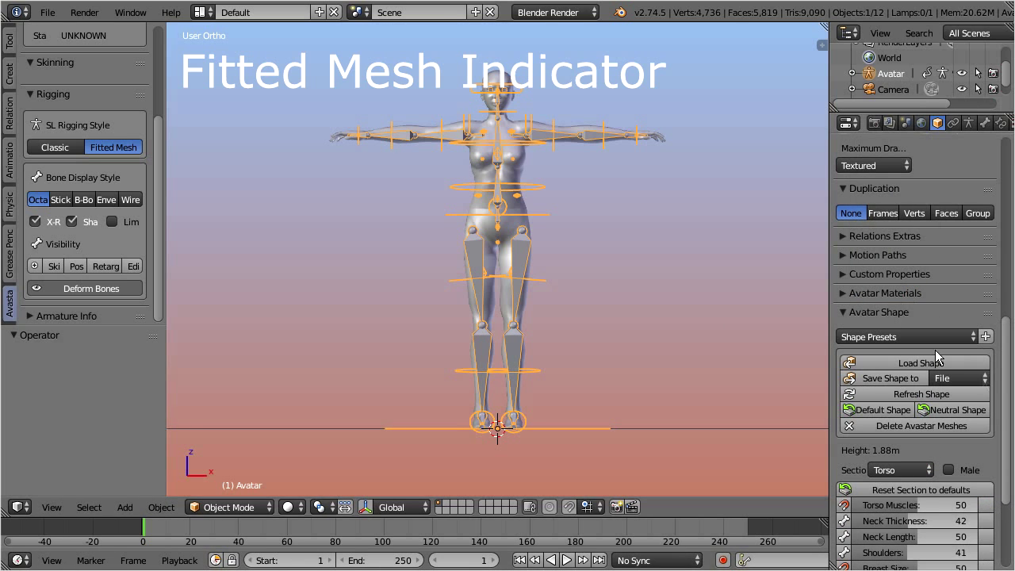
{"action": "scroll", "scroll_direction": "down", "scroll_amount": 3}
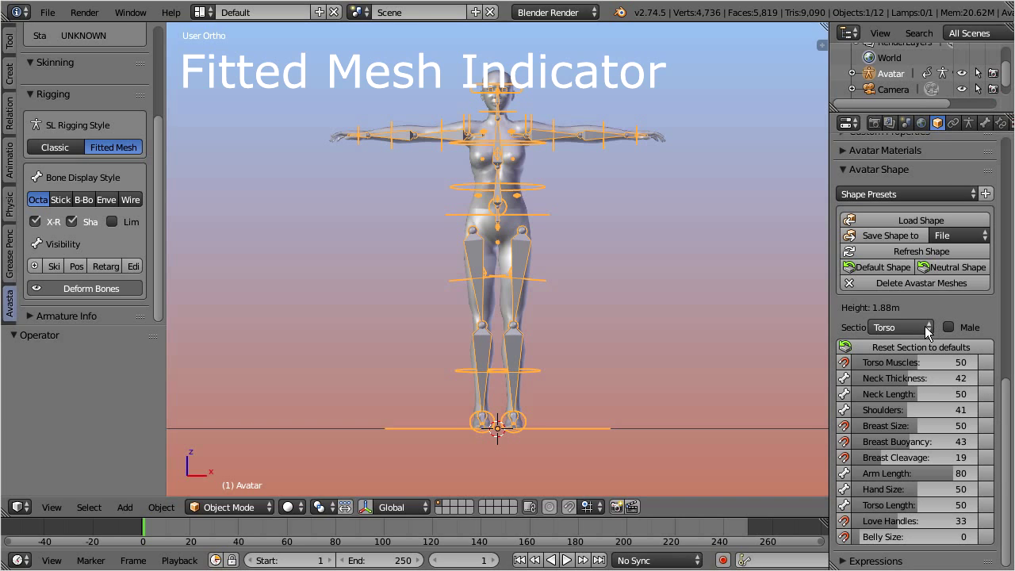
Choose the Fitted shape section to list its body fat and butt size sliders
{"action": "left_click", "coordinate": [901, 327]}
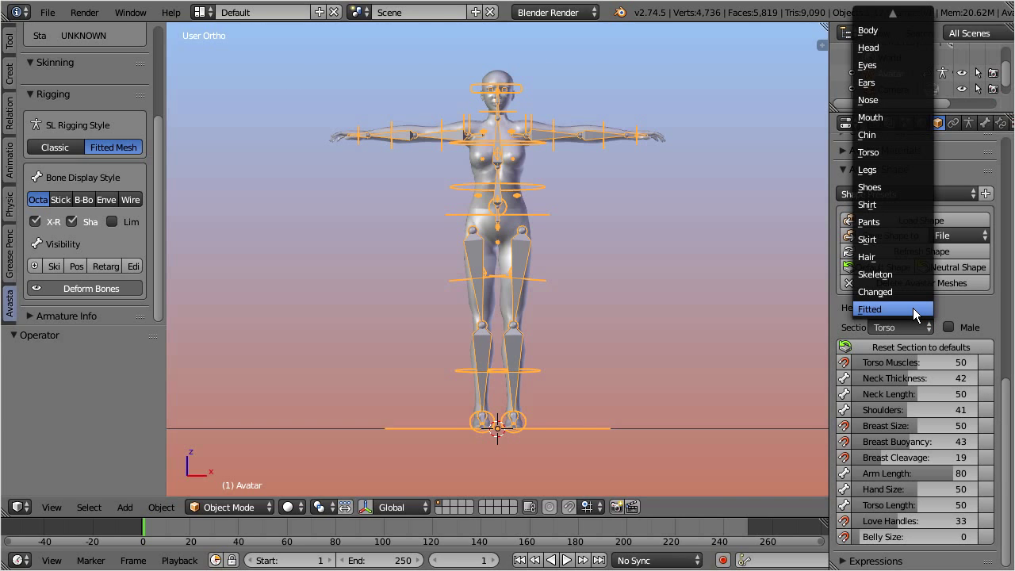
{"action": "left_click", "coordinate": [870, 308]}
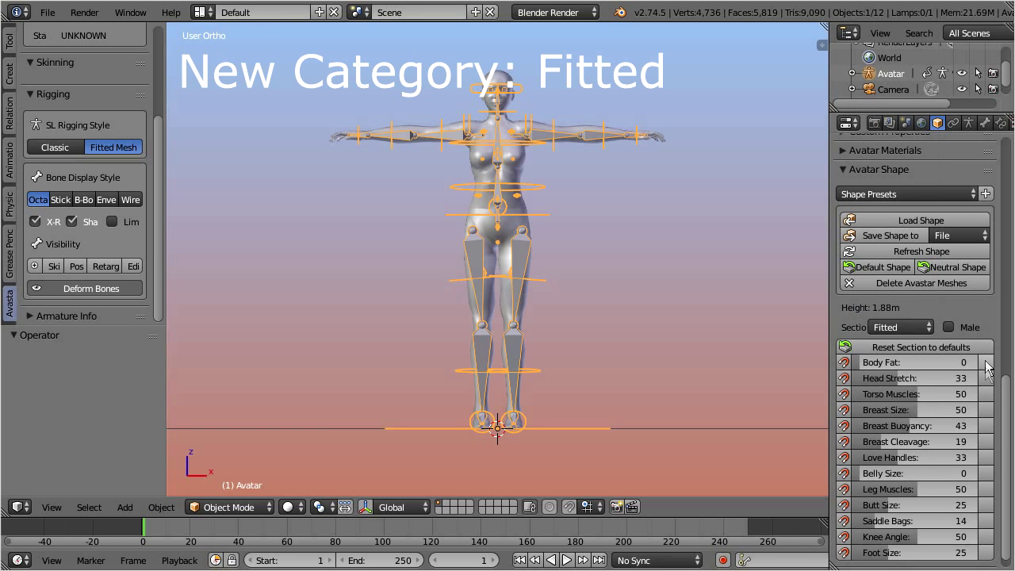
{"action": "scroll", "scroll_direction": "down", "scroll_amount": 3}
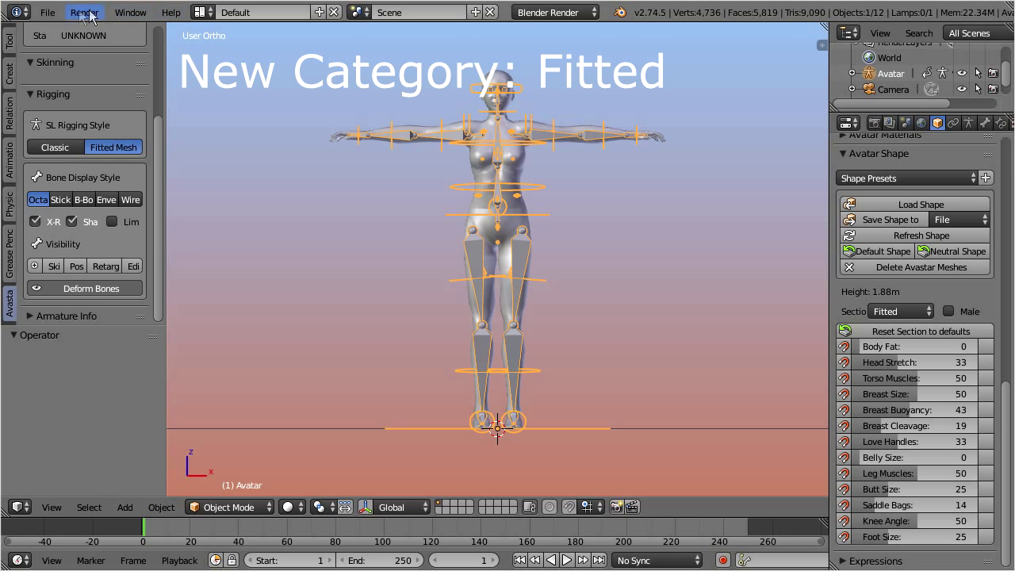
Reopen the recent avatar workbench file and select the green avatar's meshes, including the thigh
{"action": "left_click", "coordinate": [48, 12]}
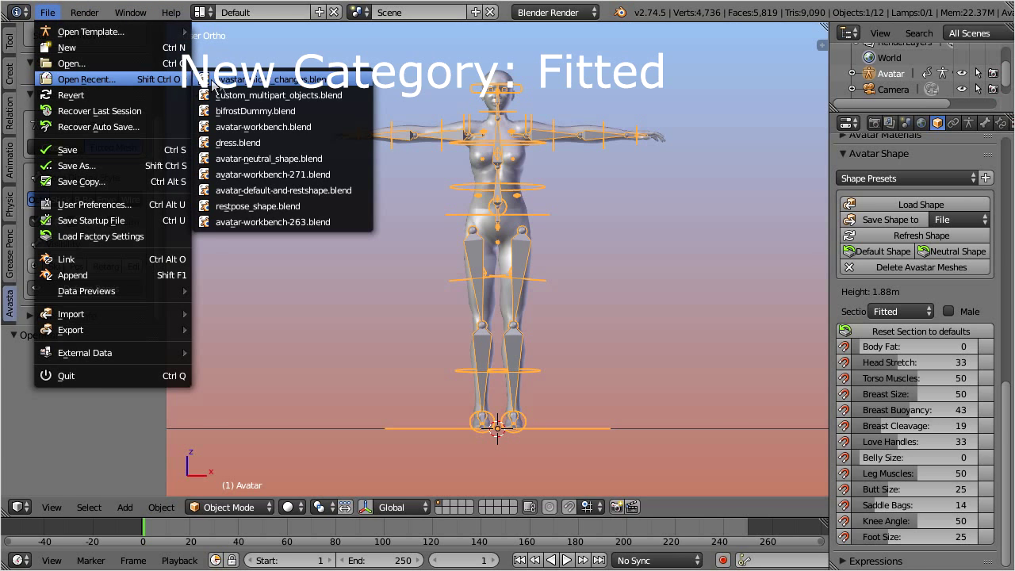
{"action": "left_click", "coordinate": [273, 95]}
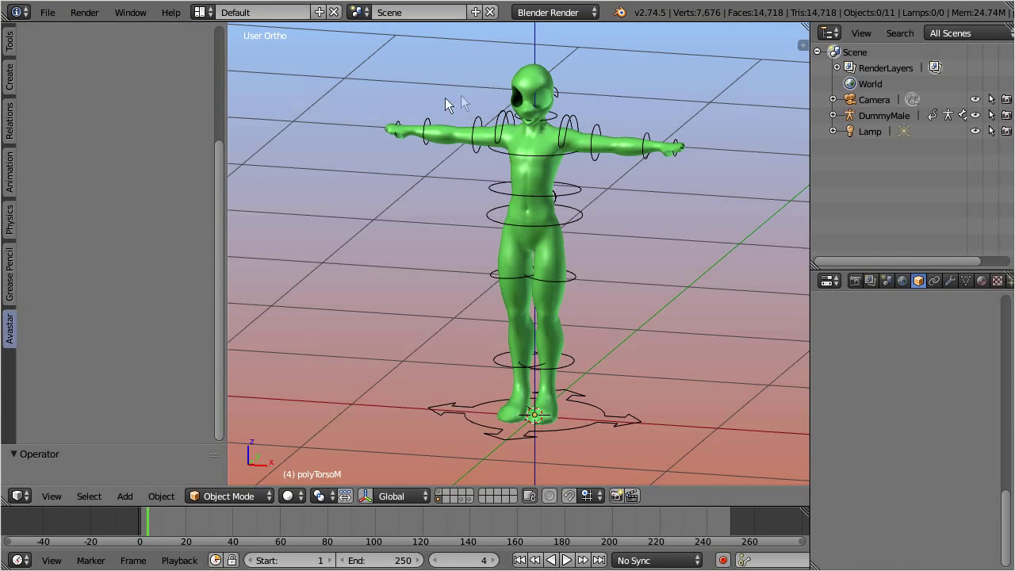
{"action": "left_click", "coordinate": [530, 117]}
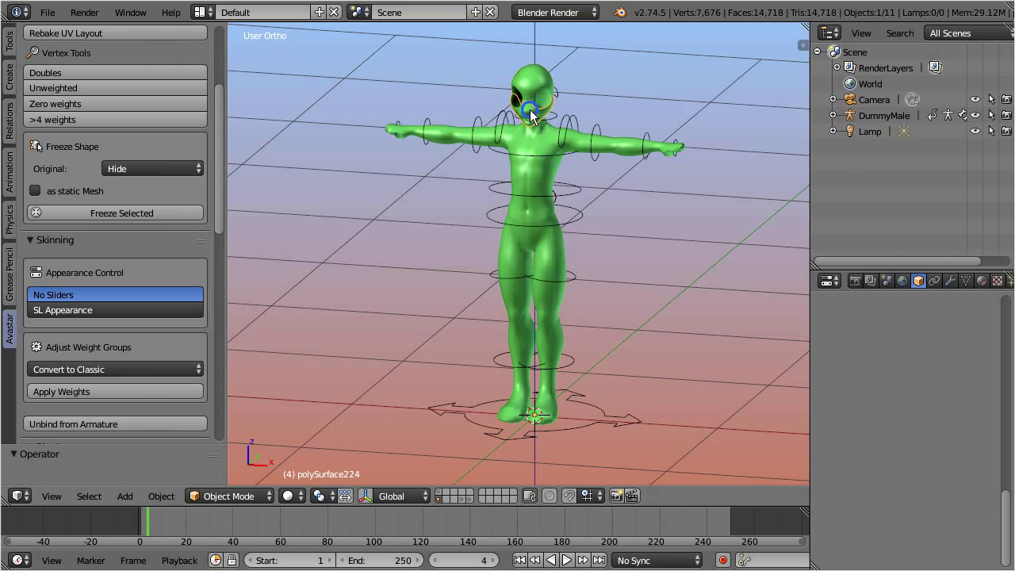
{"action": "left_click", "coordinate": [531, 246]}
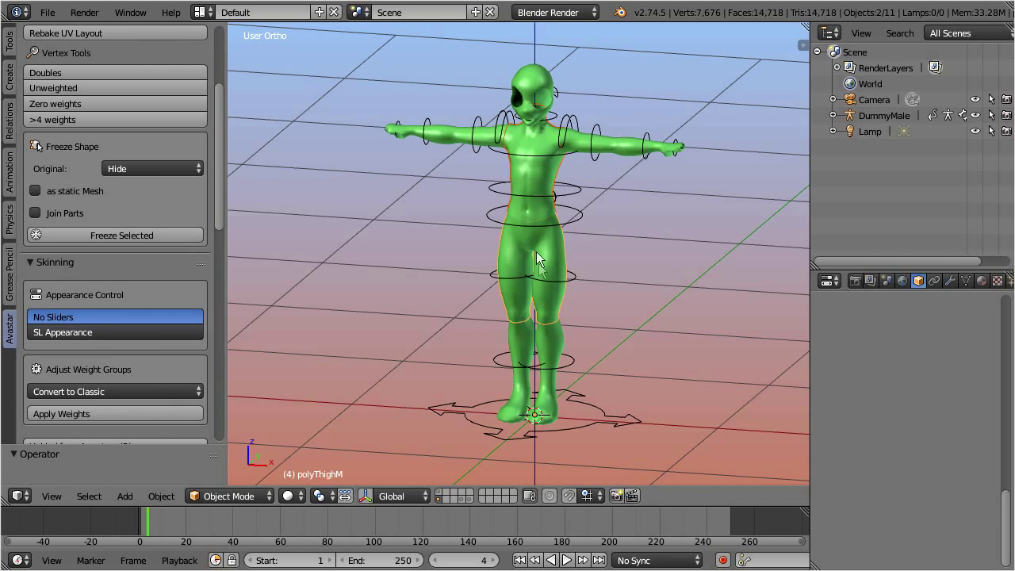
{"action": "left_click", "coordinate": [554, 257]}
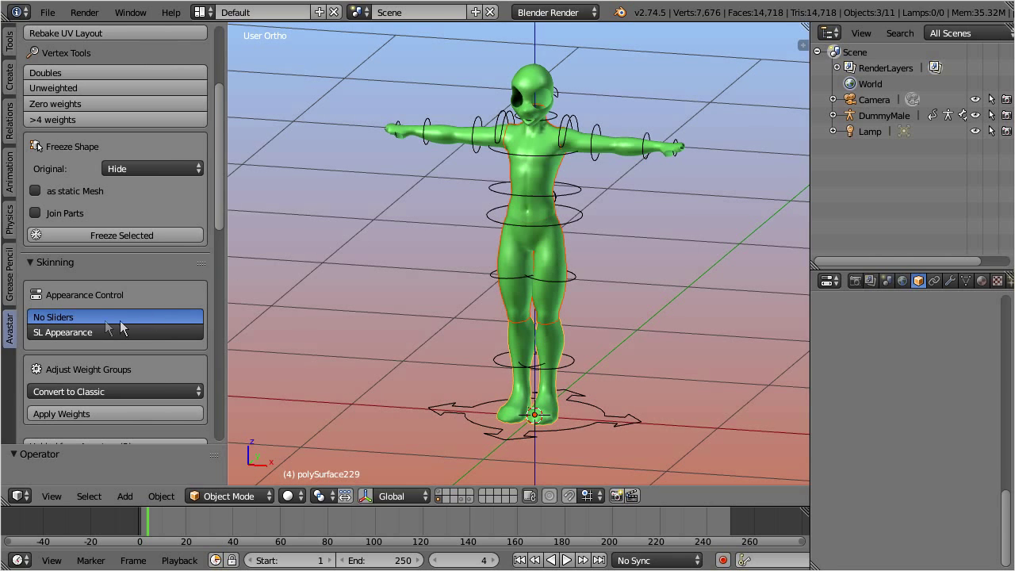
{"action": "mouse_move", "coordinate": [135, 339]}
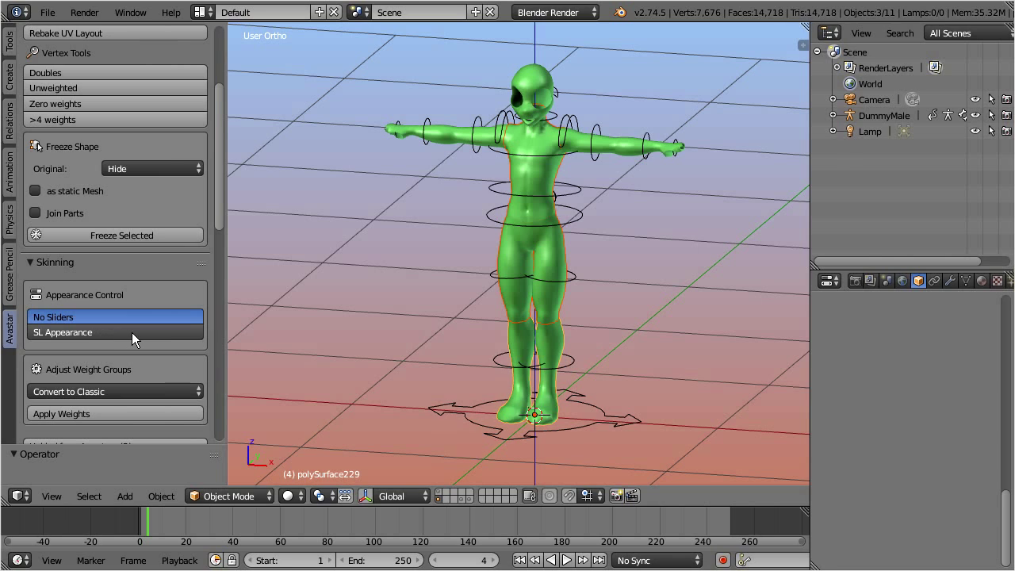
{"action": "mouse_move", "coordinate": [445, 324]}
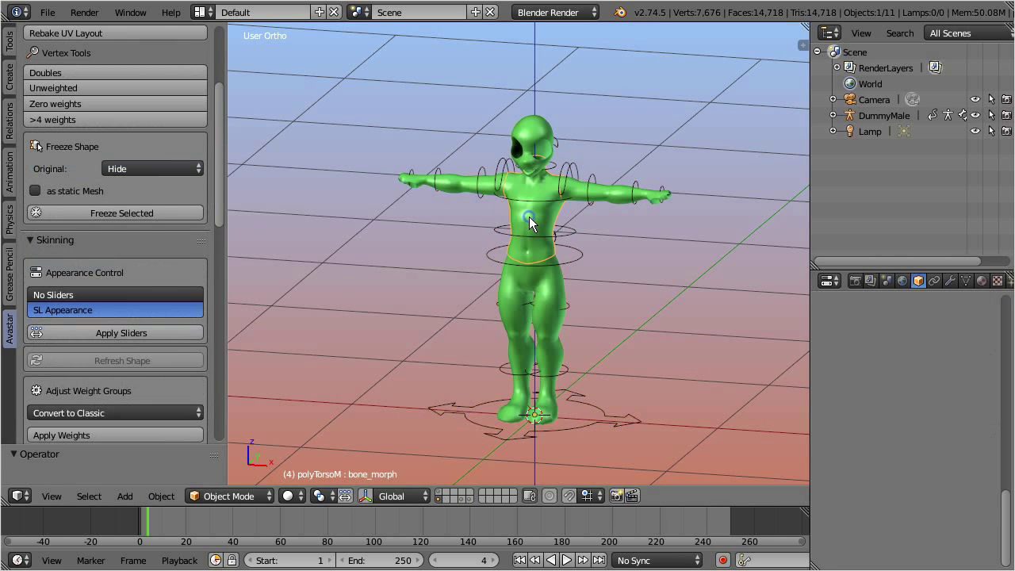
Scroll the Avastar tool panel down to the Adjust Weight Groups choices
{"action": "scroll", "scroll_direction": "down", "scroll_amount": 3}
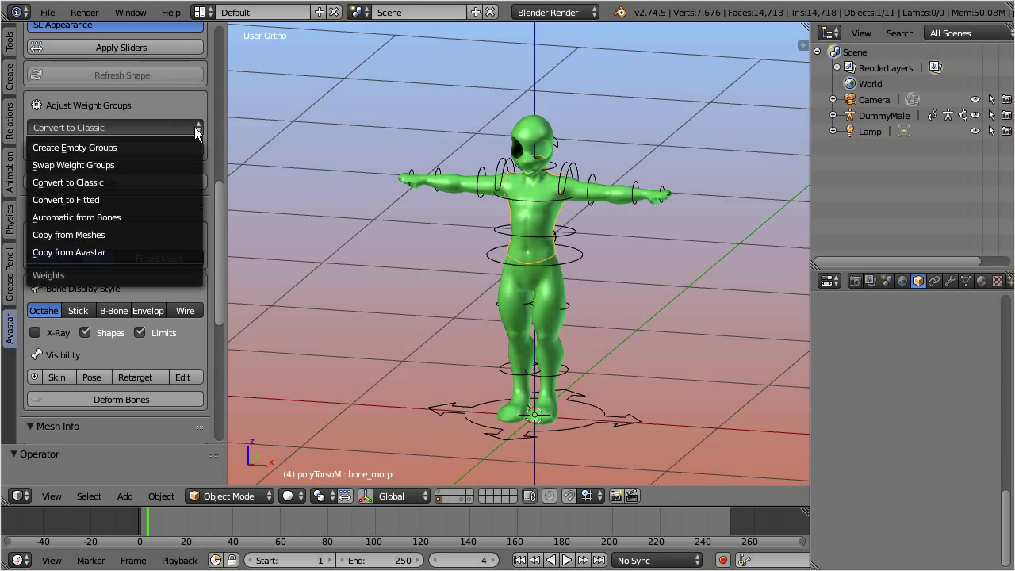
{"action": "mouse_move", "coordinate": [178, 200]}
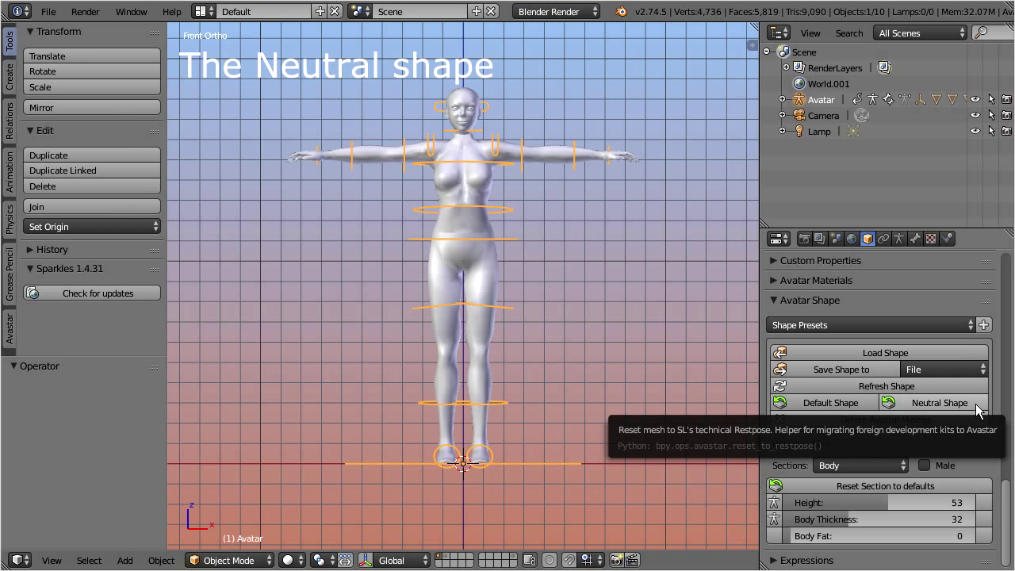
{"action": "left_click", "coordinate": [939, 403]}
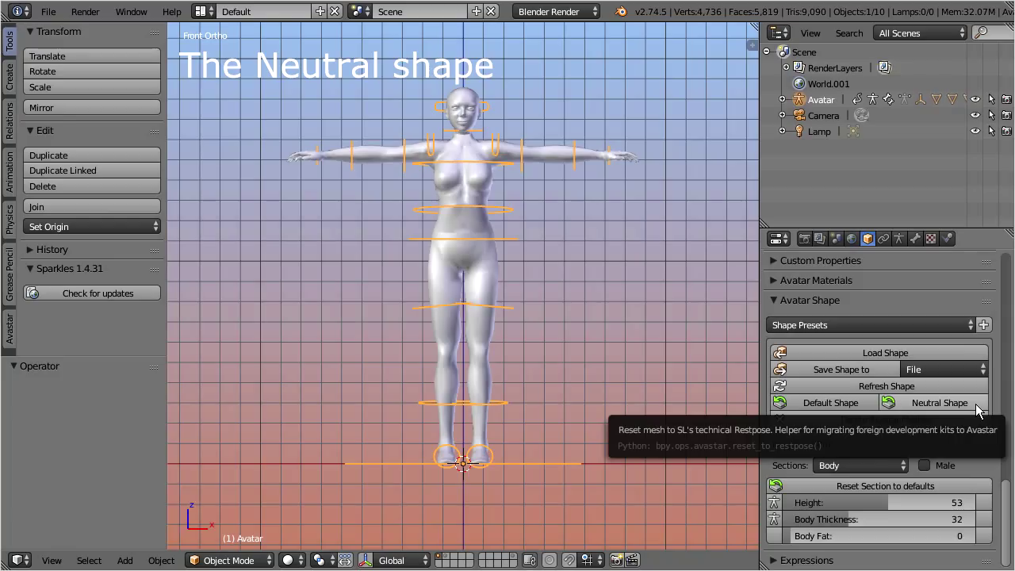
{"action": "left_click", "coordinate": [939, 403]}
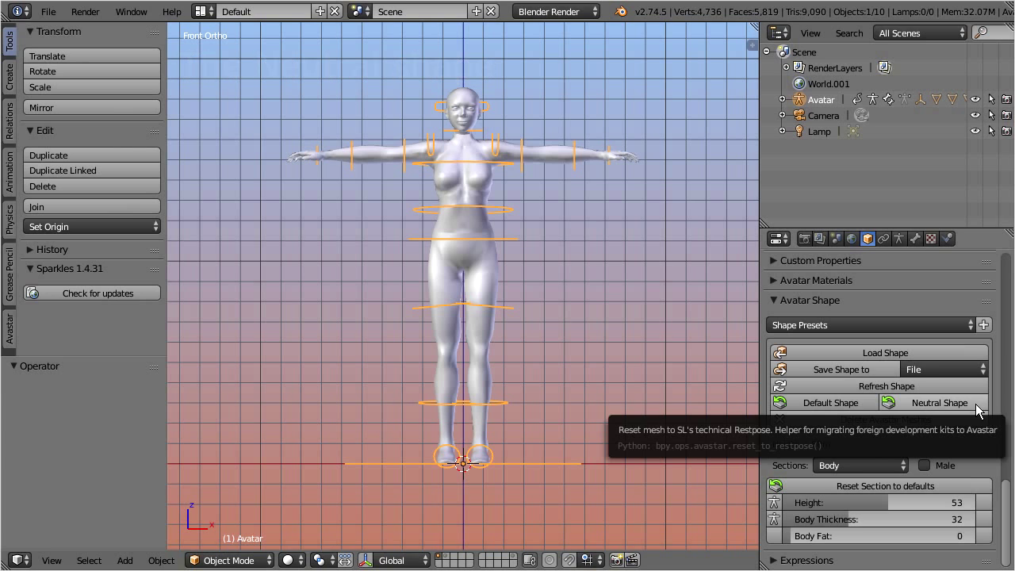
{"action": "mouse_move", "coordinate": [622, 368]}
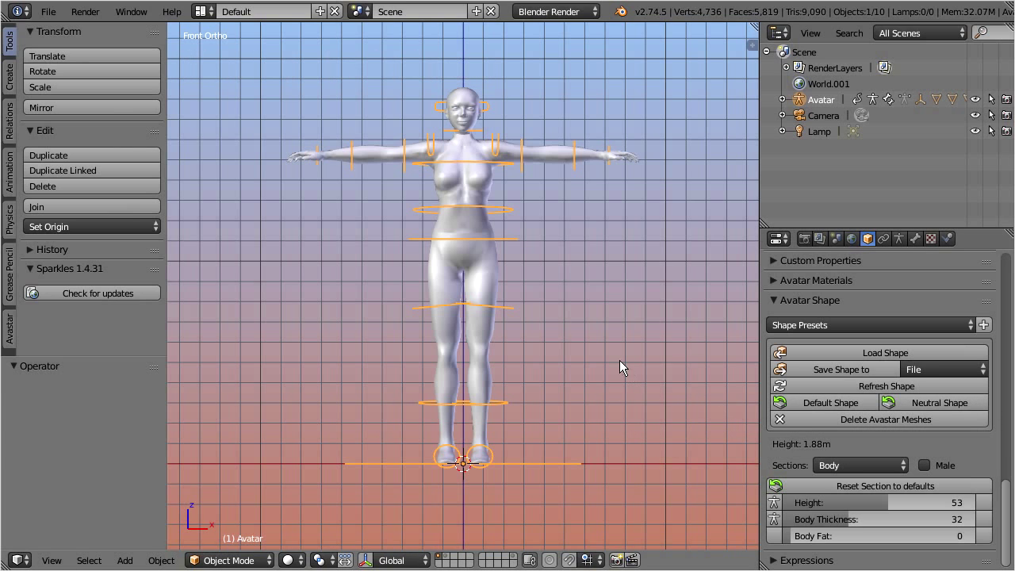
{"action": "mouse_move", "coordinate": [533, 279]}
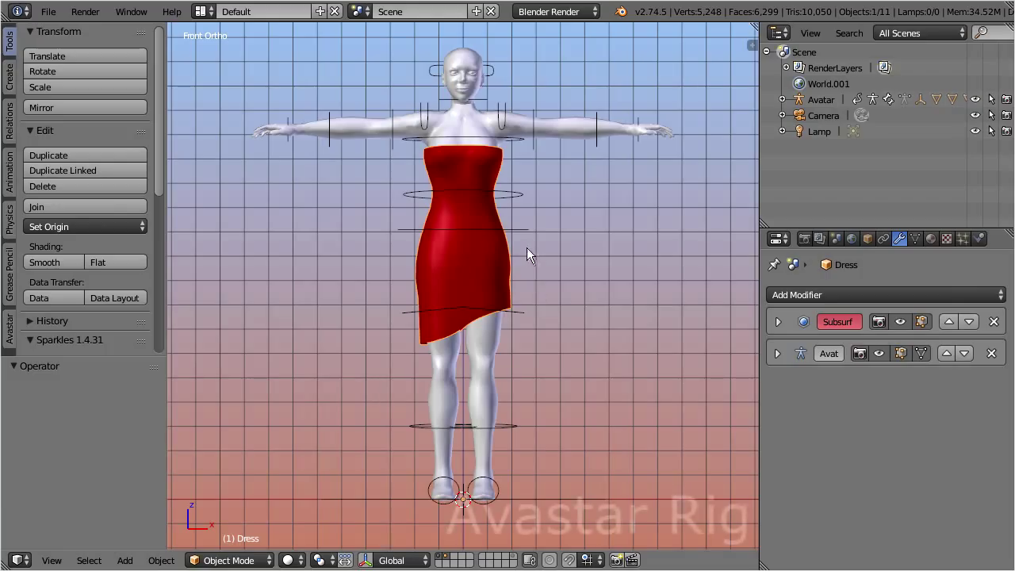
Select the Avatar object and set its Skinning Appearance Control to SL Appearance
{"action": "left_click", "coordinate": [822, 98]}
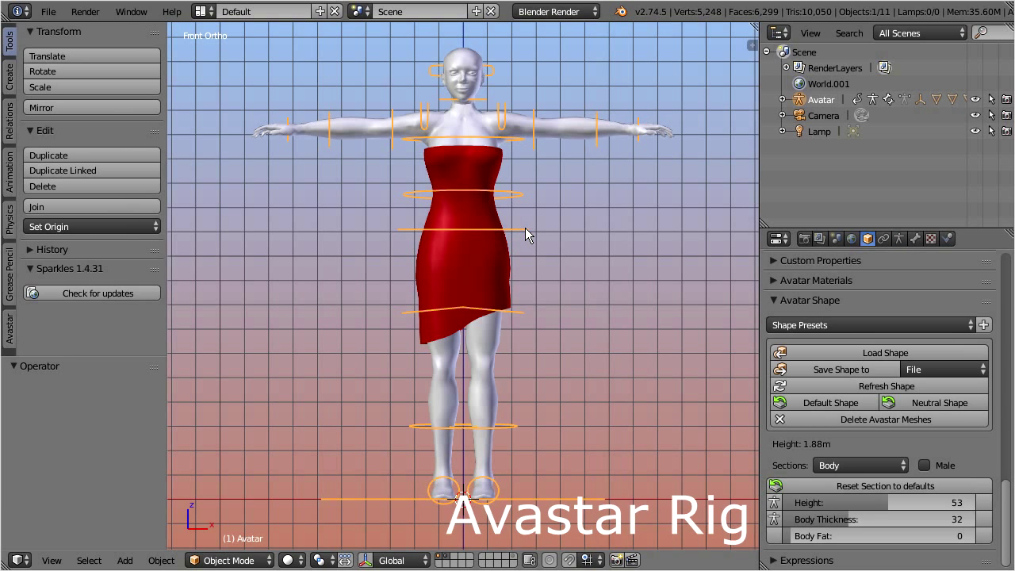
{"action": "mouse_move", "coordinate": [8, 301]}
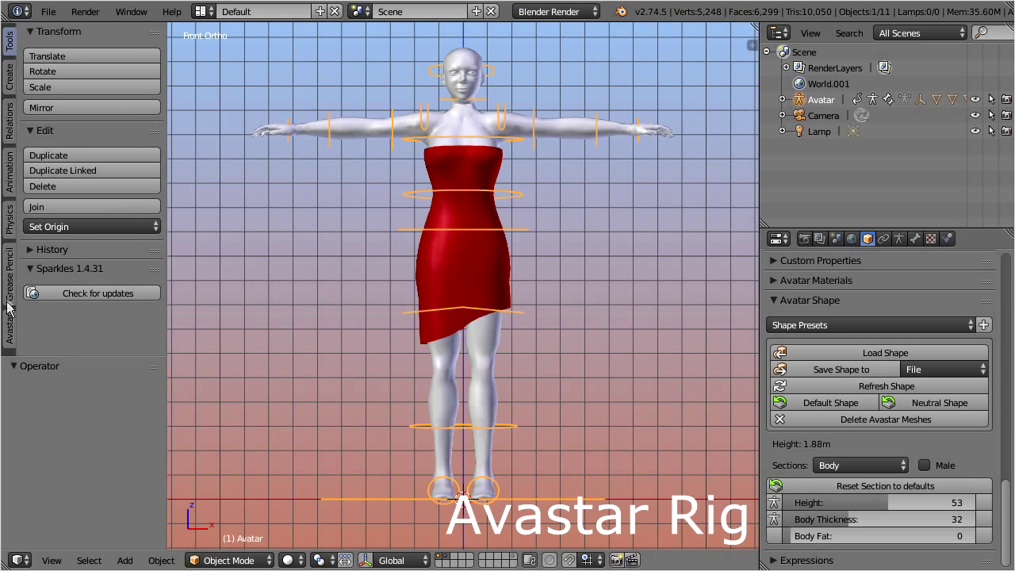
{"action": "left_click", "coordinate": [7, 325]}
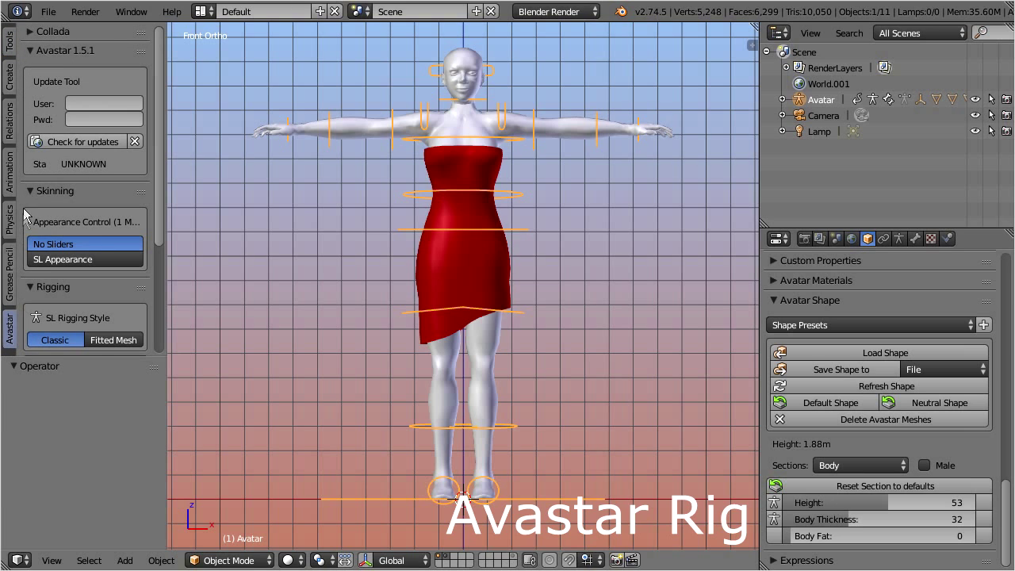
{"action": "mouse_move", "coordinate": [63, 200]}
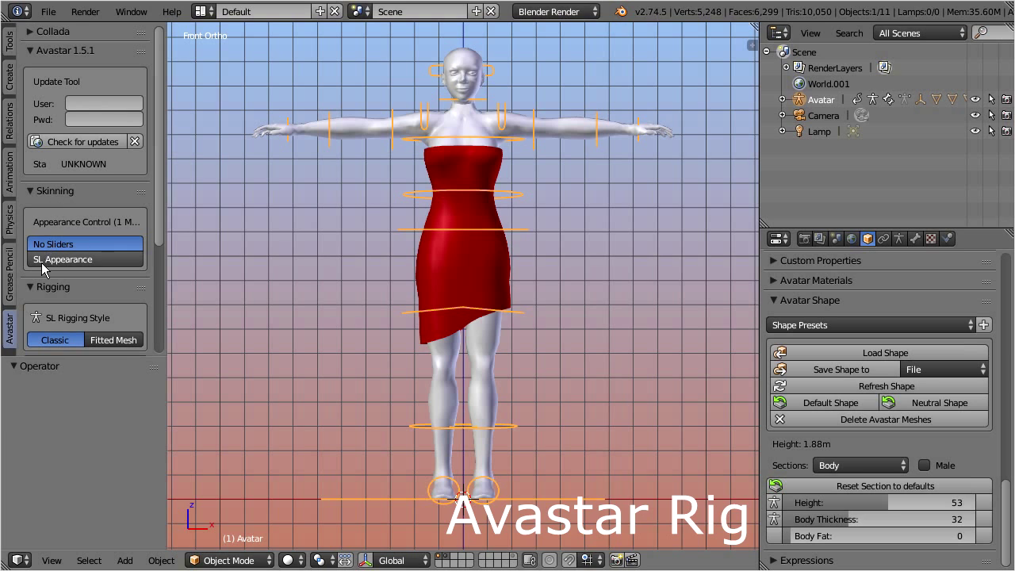
{"action": "left_click", "coordinate": [64, 261]}
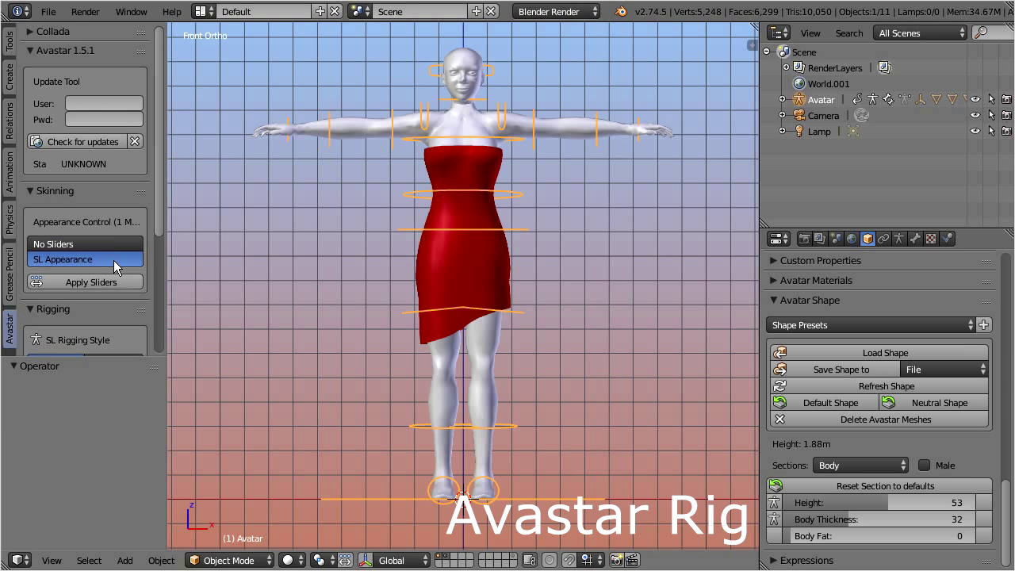
{"action": "mouse_move", "coordinate": [565, 243]}
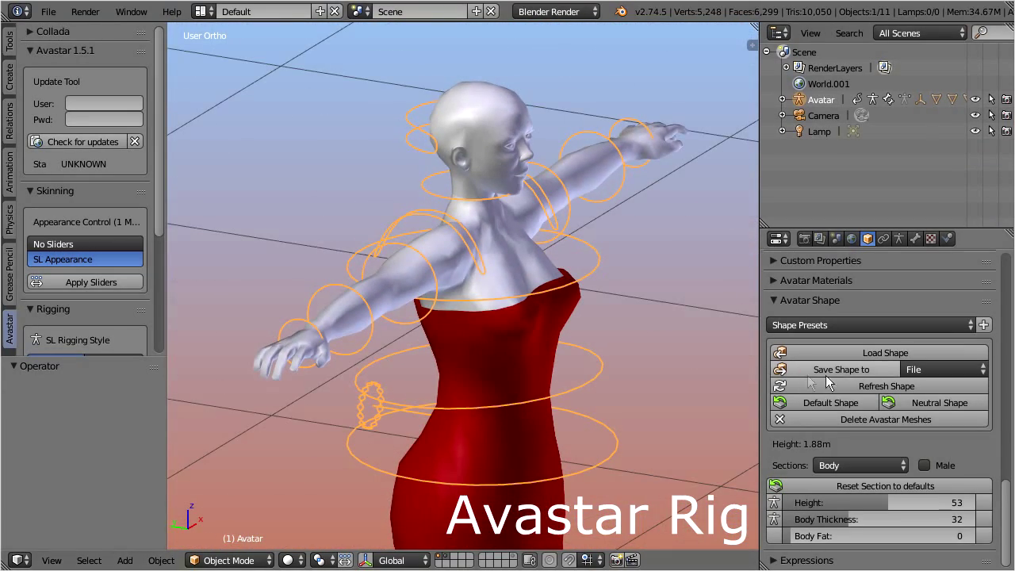
Apply the Neutral Shape to the avatar, restore the Default Shape, then select the red dress
{"action": "left_click", "coordinate": [939, 403]}
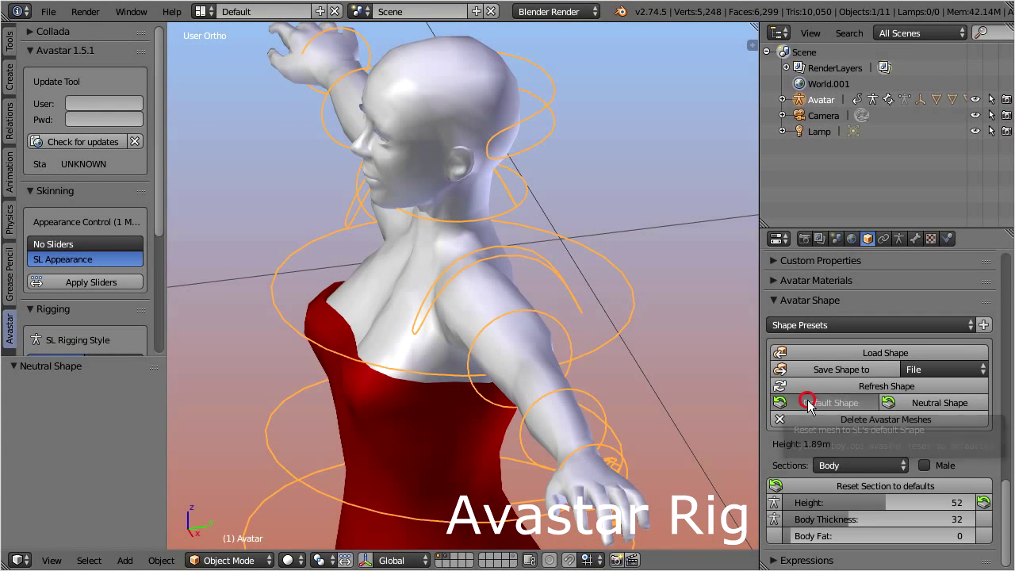
{"action": "left_click", "coordinate": [831, 403]}
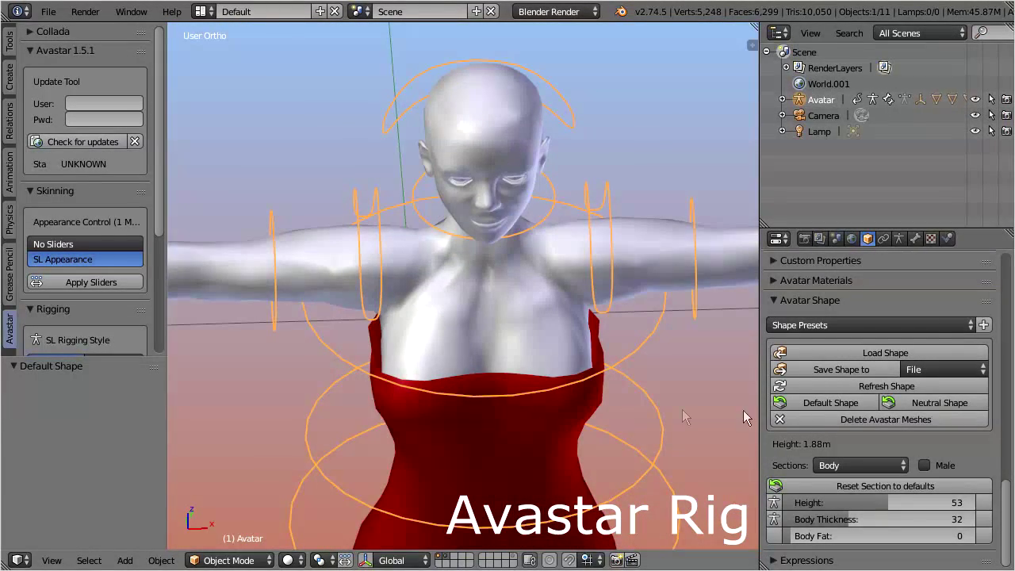
{"action": "left_click", "coordinate": [939, 403]}
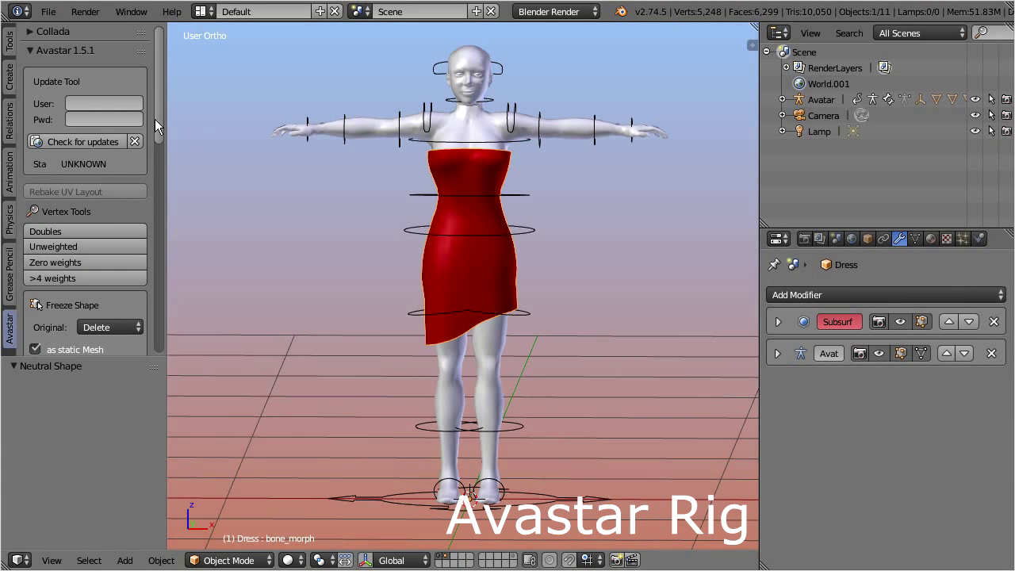
Freeze the selected dress as a static mesh, deleting the original
{"action": "scroll", "scroll_direction": "down", "scroll_amount": 3}
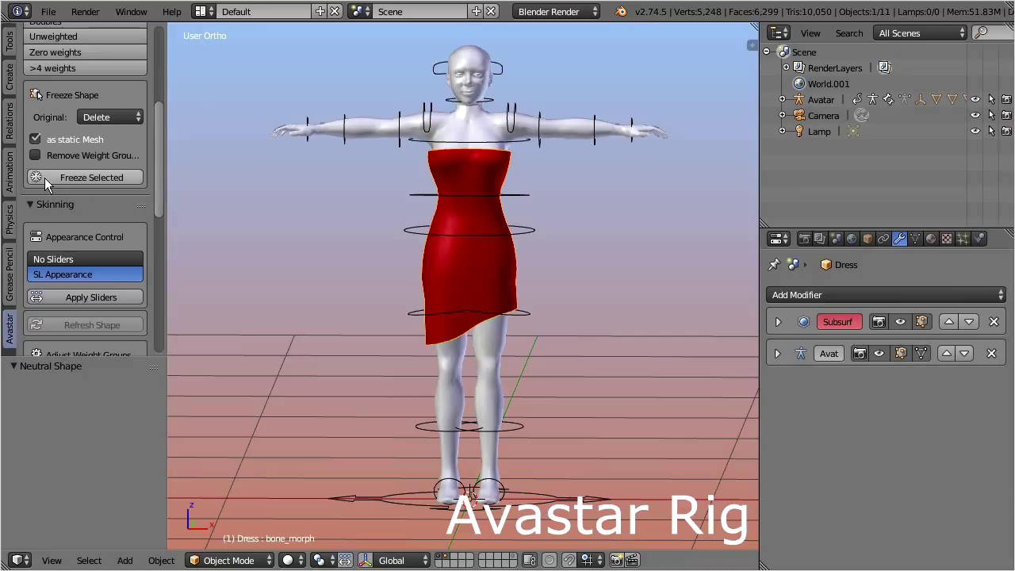
{"action": "left_click", "coordinate": [93, 178]}
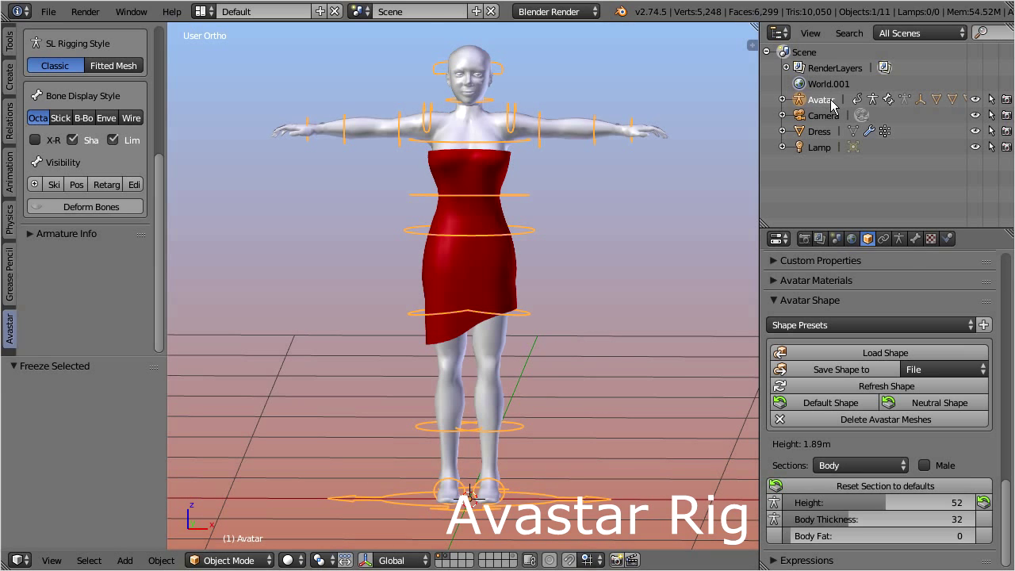
Delete the Avatar object with its whole hierarchy from the Outliner
{"action": "right_click", "coordinate": [822, 99]}
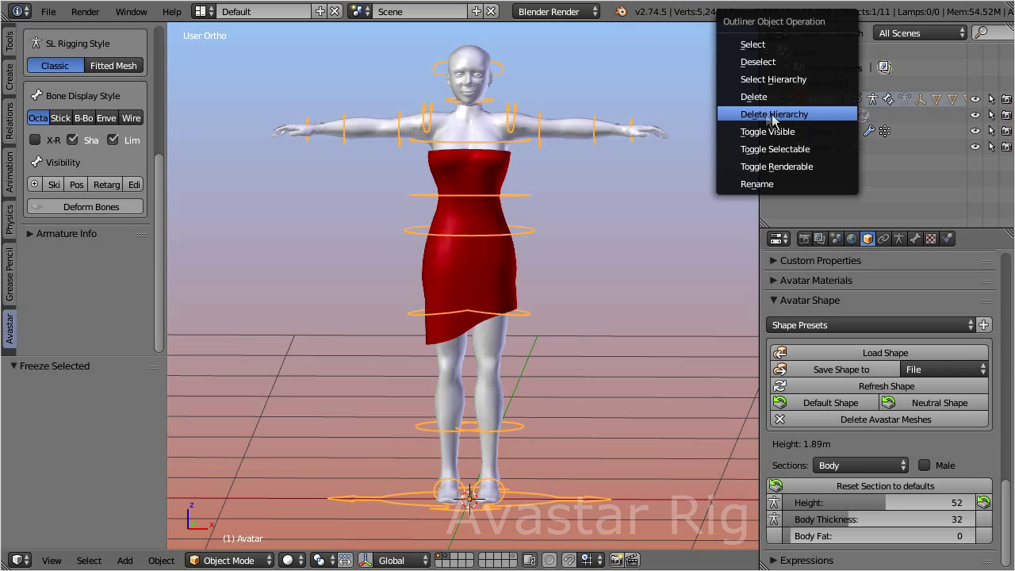
{"action": "left_click", "coordinate": [774, 114]}
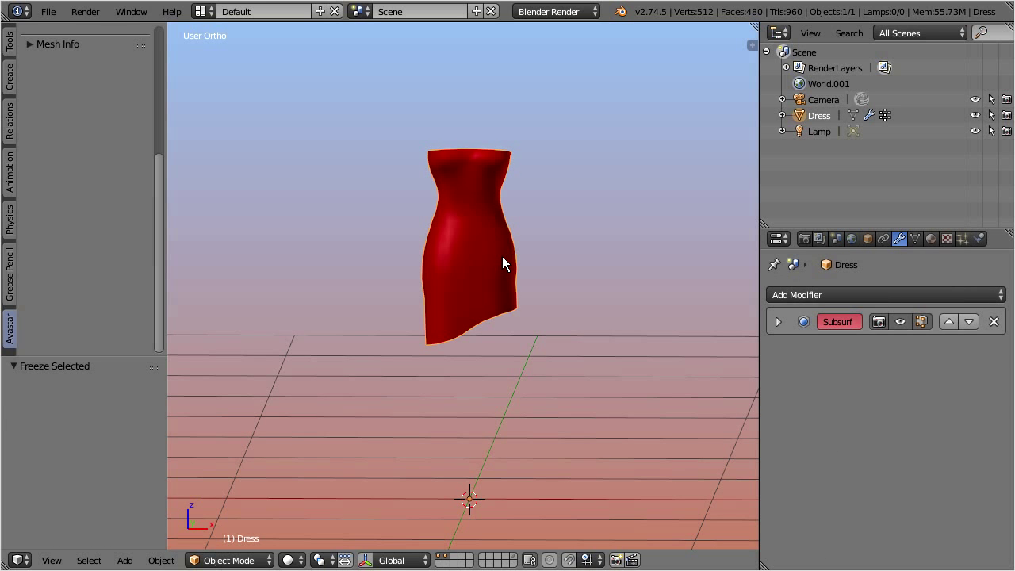
View the dress from the front and save the scene as dress.blend
{"action": "key", "text": "KP_1"}
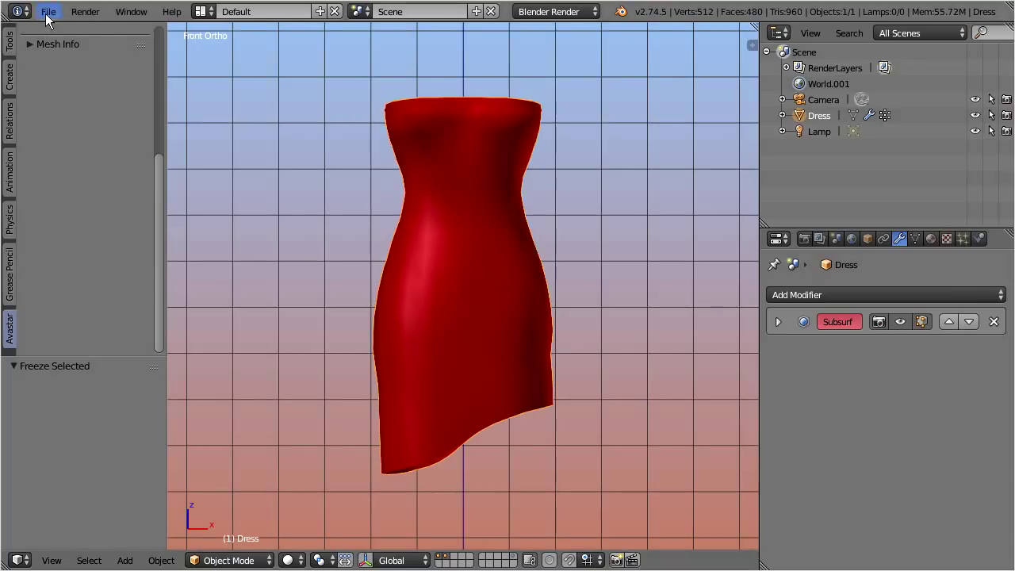
{"action": "left_click", "coordinate": [48, 13]}
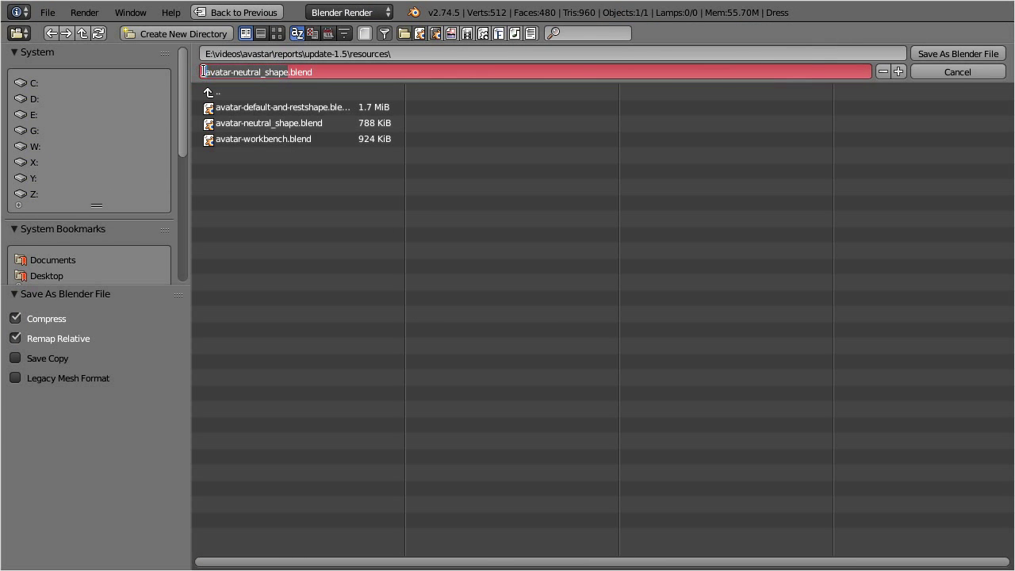
{"action": "type", "text": "dress.blend"}
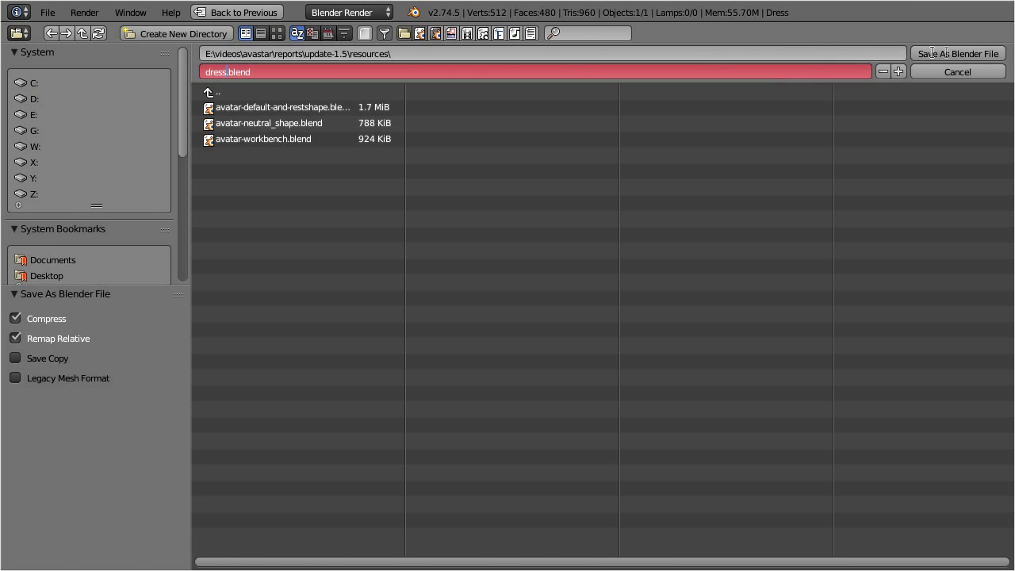
{"action": "left_click", "coordinate": [958, 54]}
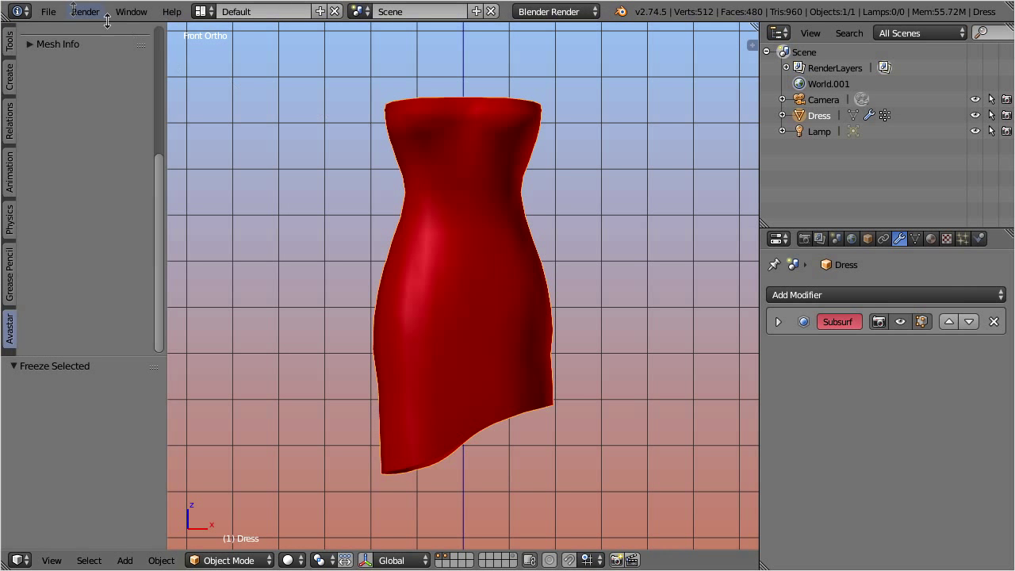
Open the recent Avatar Workbench file and append the Dress object from dress.blend
{"action": "left_click", "coordinate": [48, 11]}
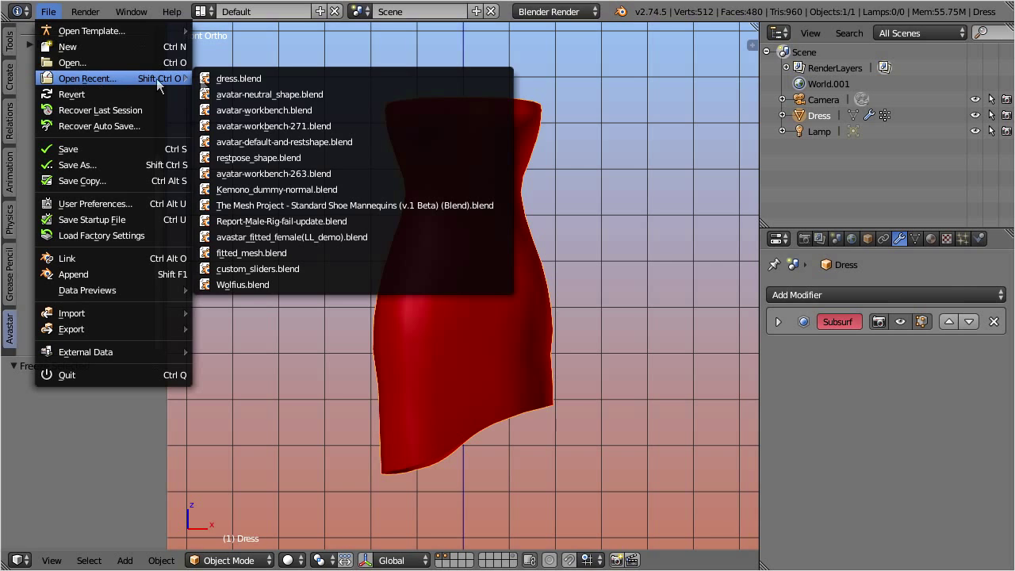
{"action": "left_click", "coordinate": [263, 109]}
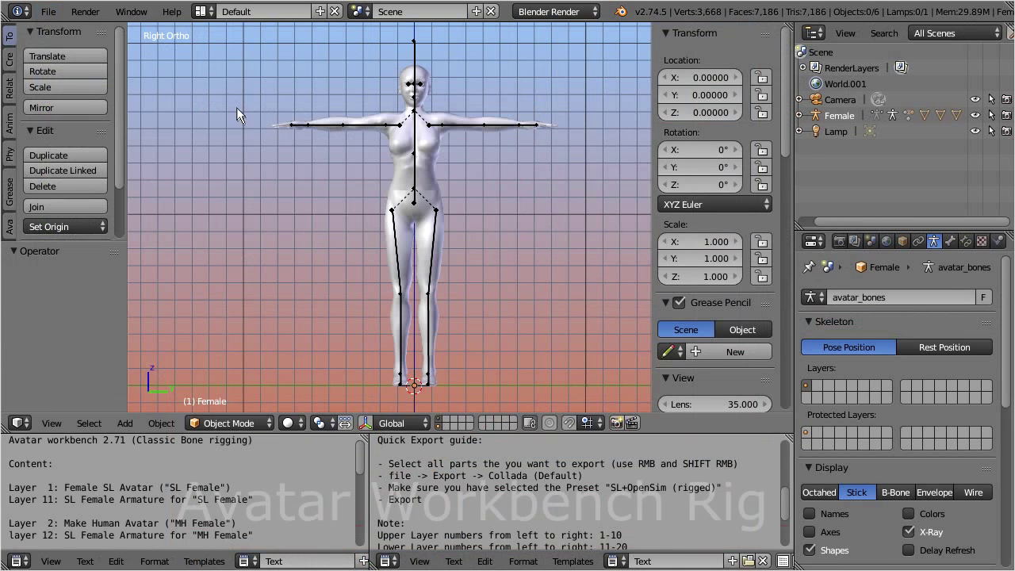
{"action": "left_click", "coordinate": [38, 12]}
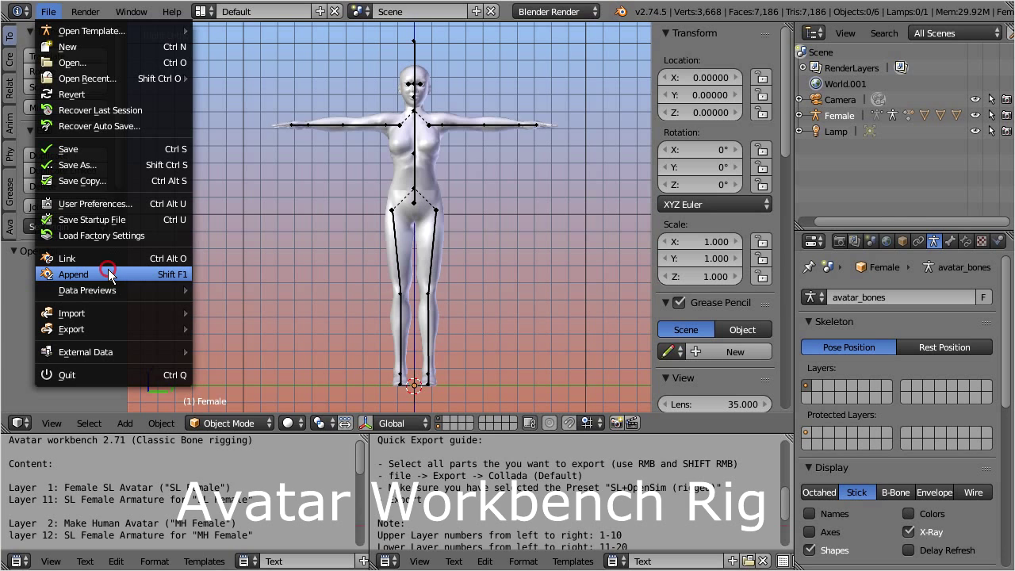
{"action": "left_click", "coordinate": [73, 273]}
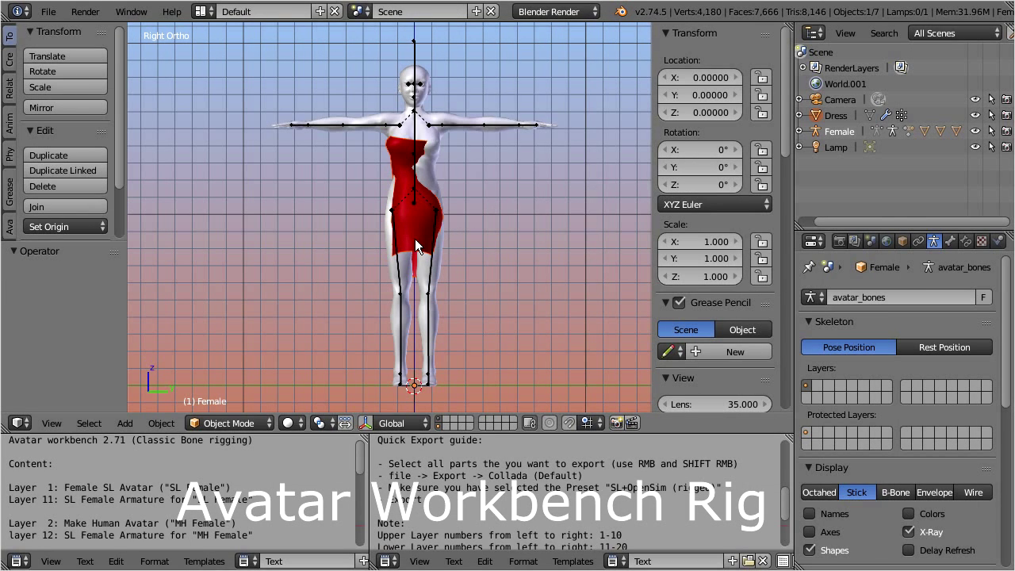
Rotate the Dress 90 degrees on Z and parent it to the Female armature with empty groups
{"action": "left_click", "coordinate": [419, 246]}
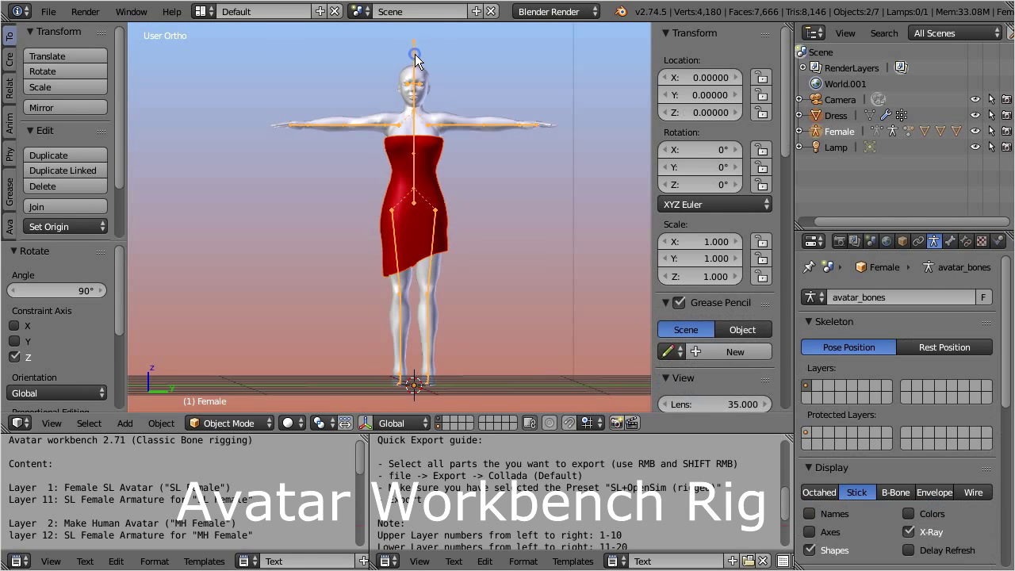
{"action": "left_click", "coordinate": [162, 423]}
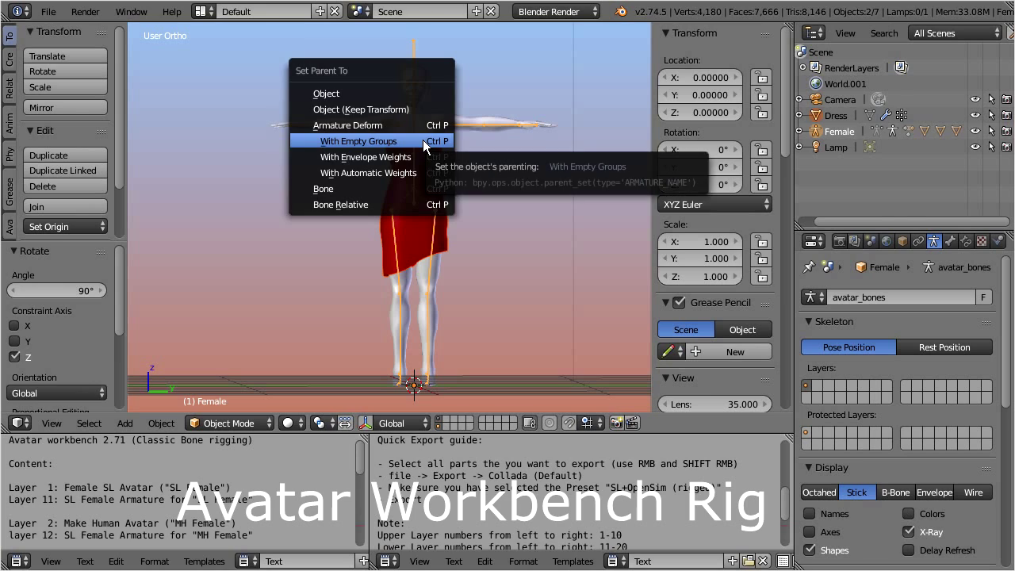
{"action": "left_click", "coordinate": [362, 139]}
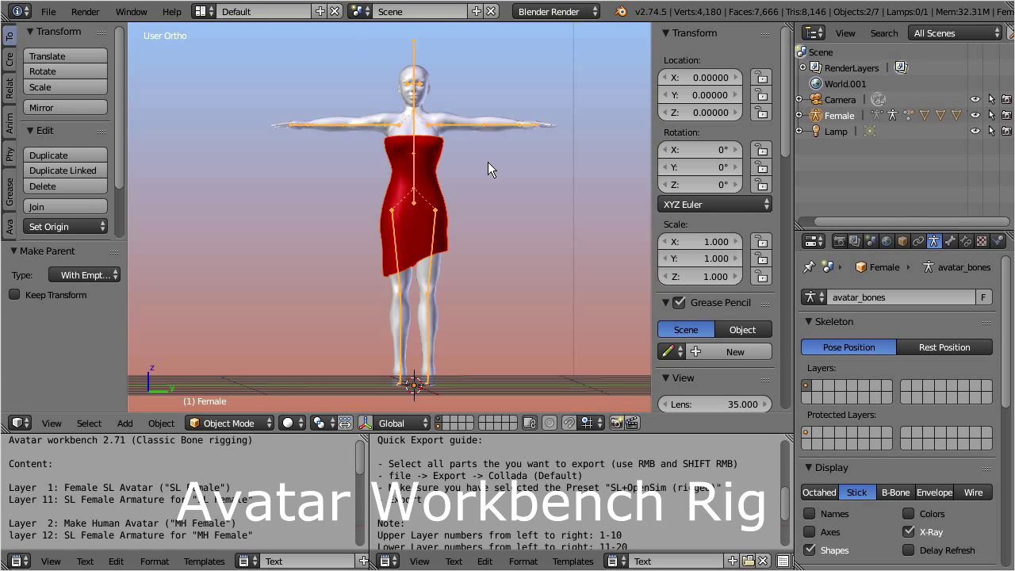
{"action": "mouse_move", "coordinate": [414, 57]}
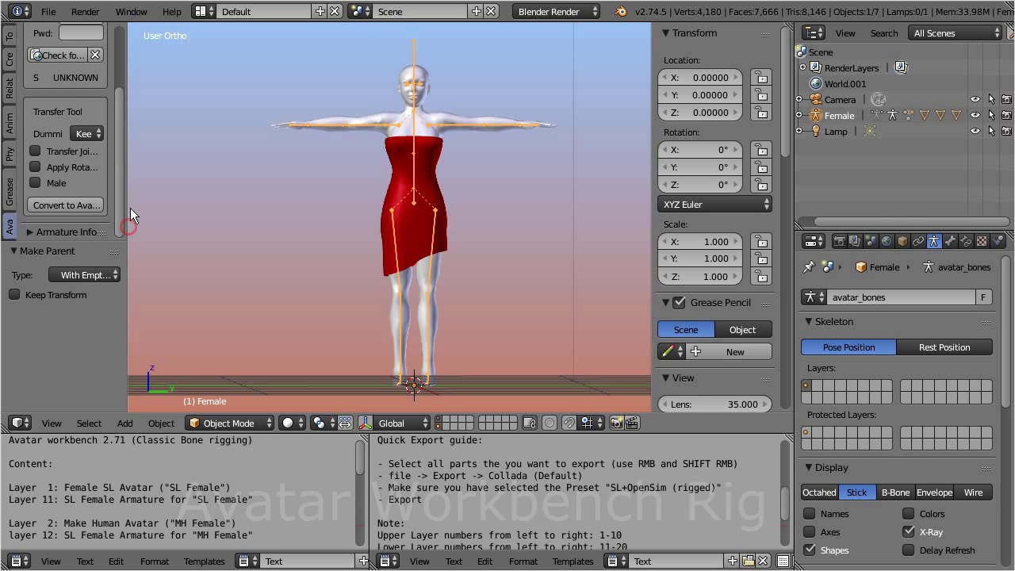
{"action": "left_click_drag", "start_coordinate": [130, 214], "coordinate": [169, 206]}
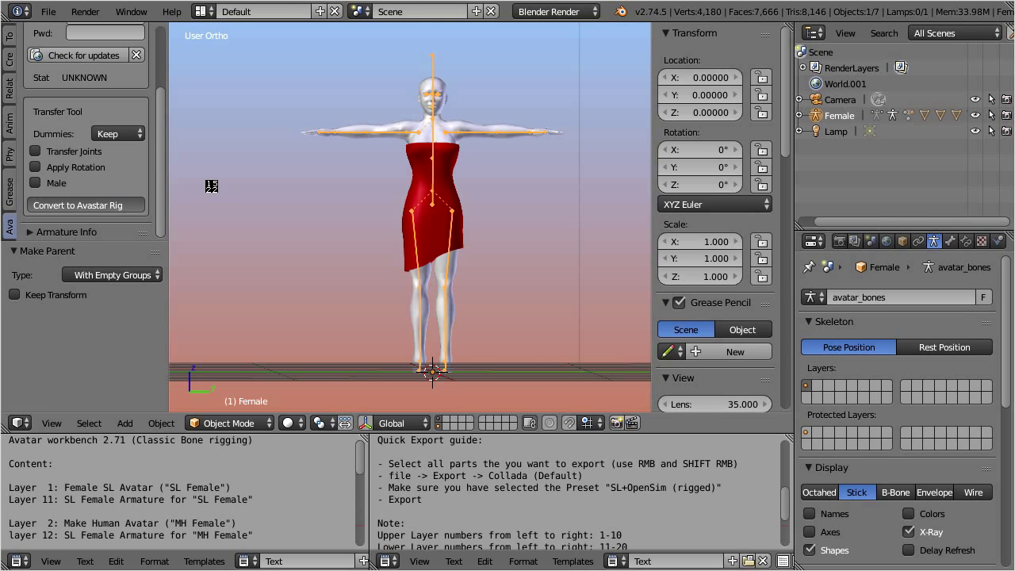
{"action": "left_click", "coordinate": [84, 205]}
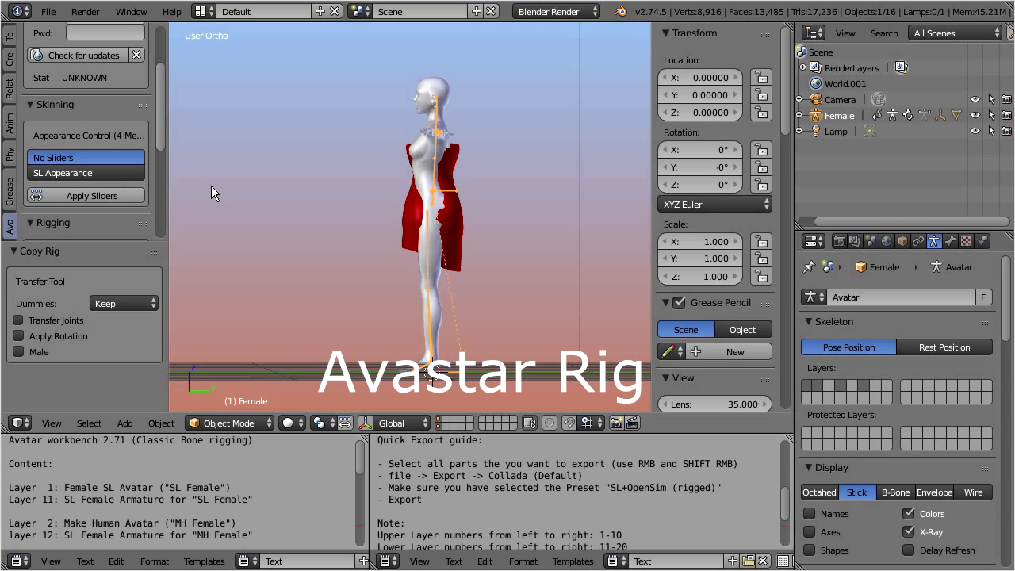
{"action": "mouse_move", "coordinate": [403, 207]}
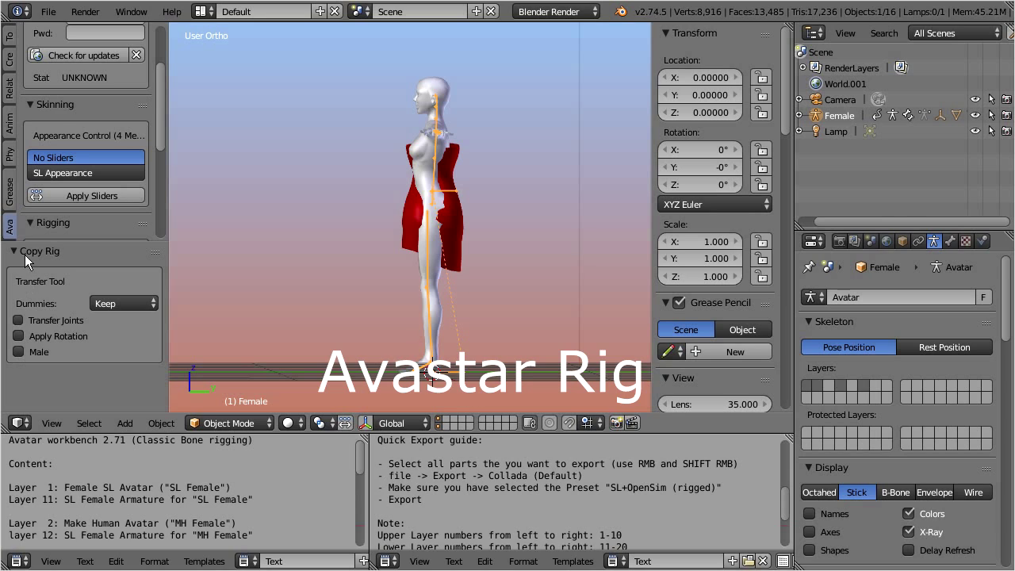
{"action": "mouse_move", "coordinate": [49, 257]}
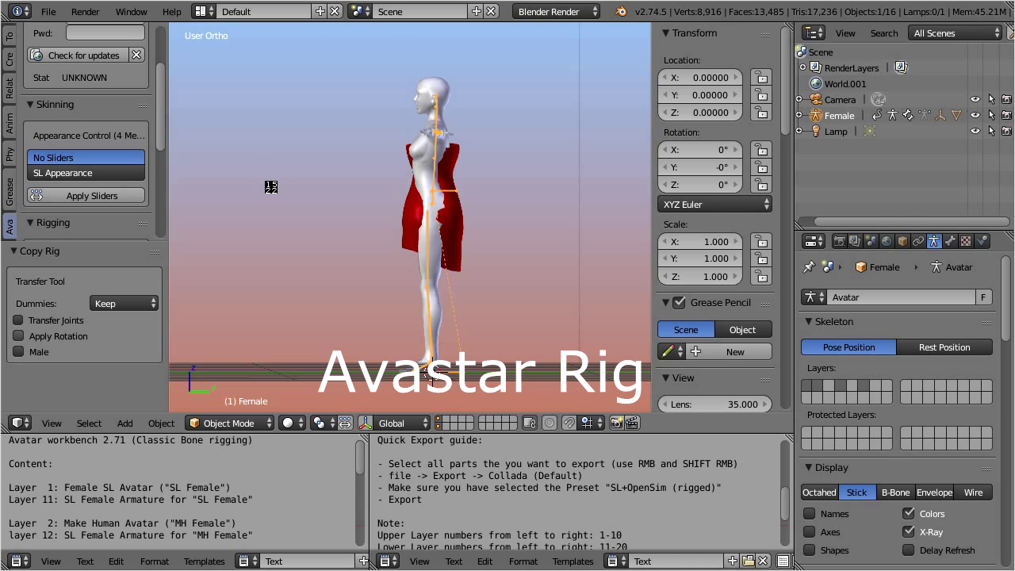
{"action": "left_click", "coordinate": [19, 336]}
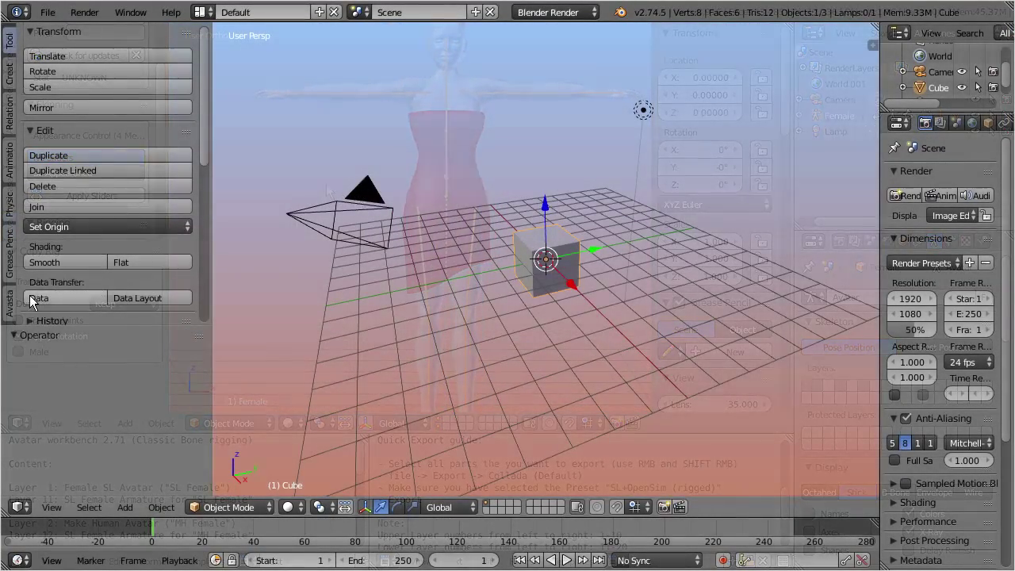
Run Check for updates in the Avastar Update Tool panel, finding version 1.5-1
{"action": "left_click", "coordinate": [8, 285]}
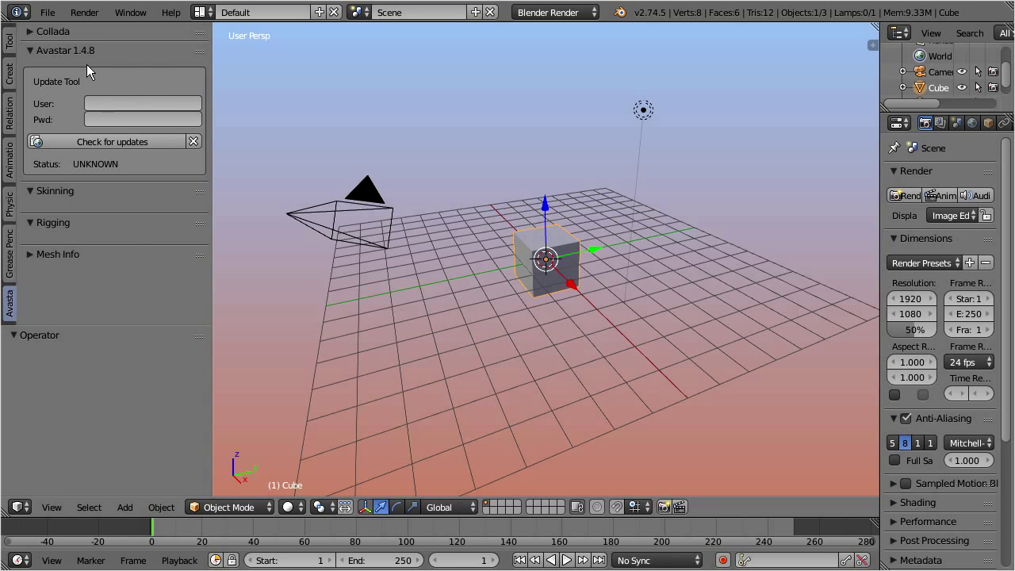
{"action": "mouse_move", "coordinate": [114, 179]}
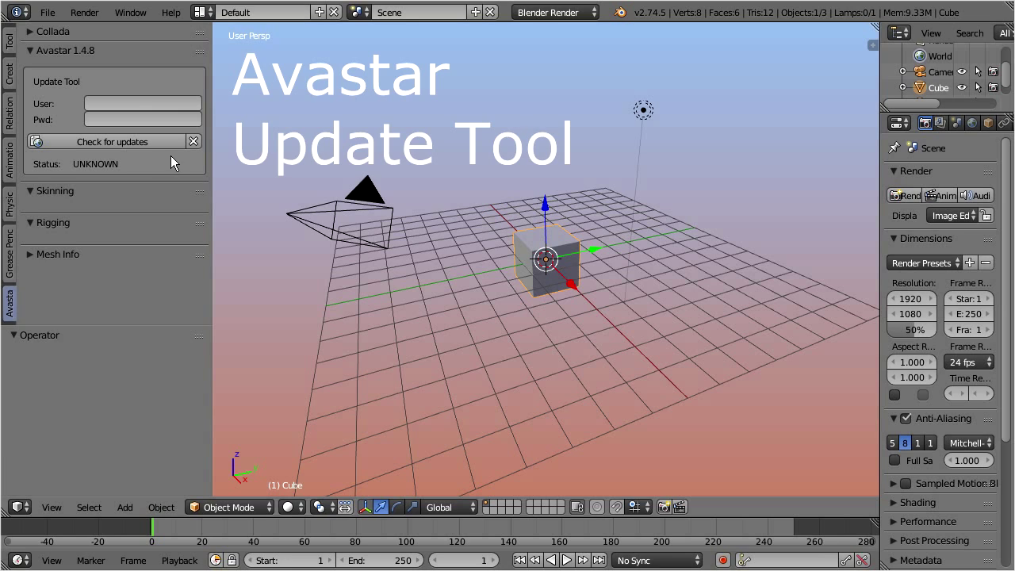
{"action": "mouse_move", "coordinate": [136, 162]}
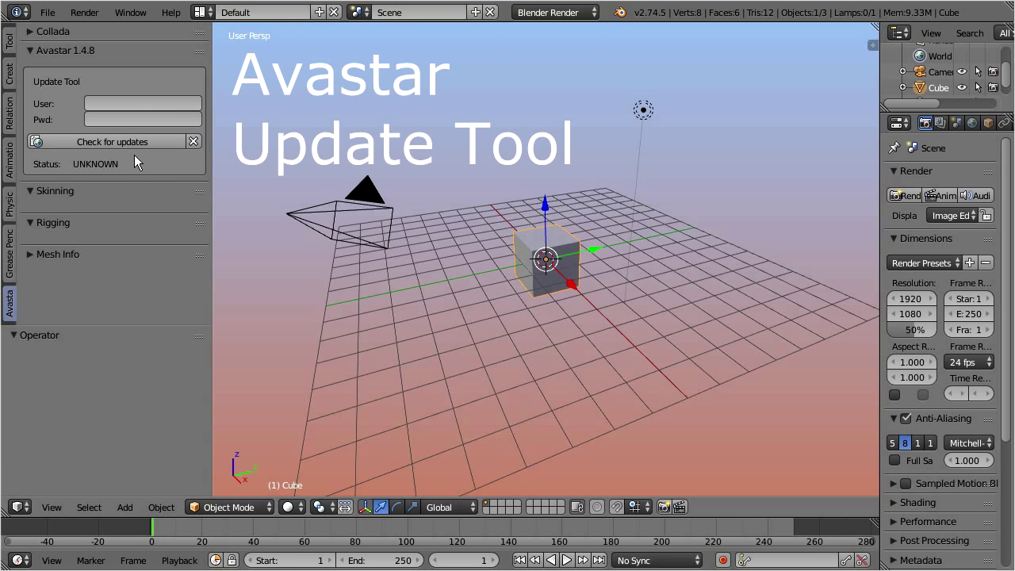
{"action": "mouse_move", "coordinate": [124, 174]}
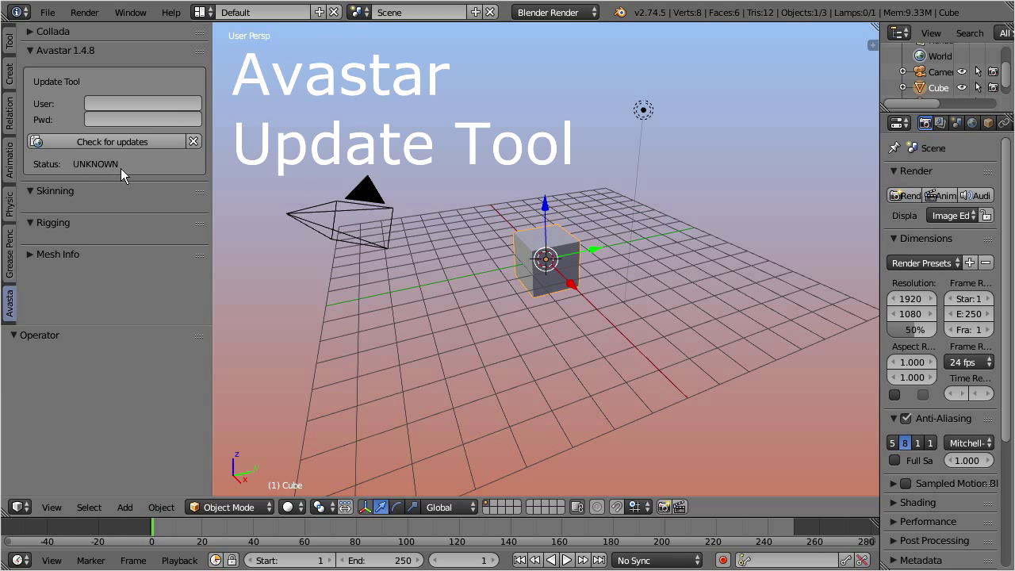
{"action": "mouse_move", "coordinate": [138, 165]}
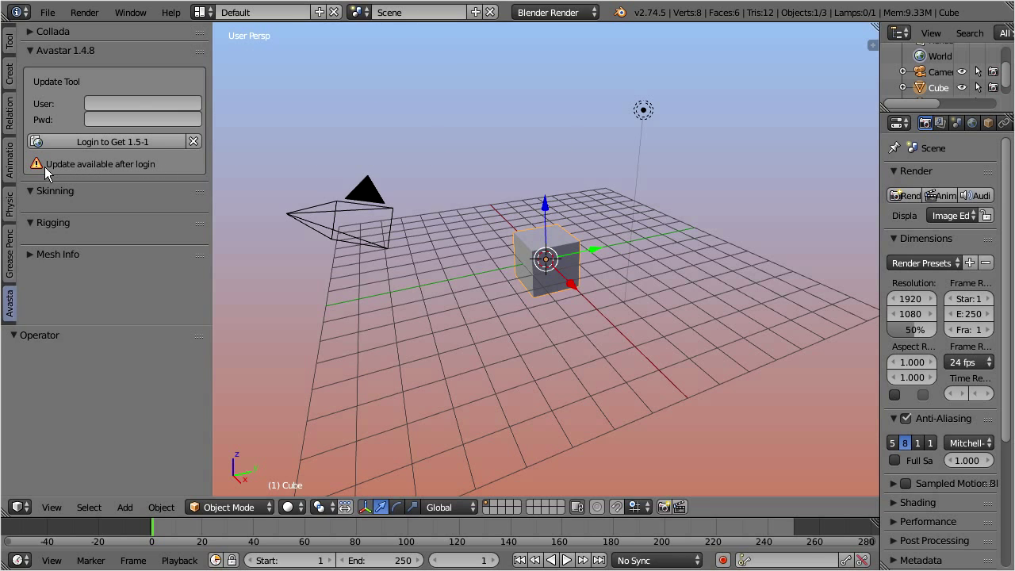
{"action": "mouse_move", "coordinate": [143, 98]}
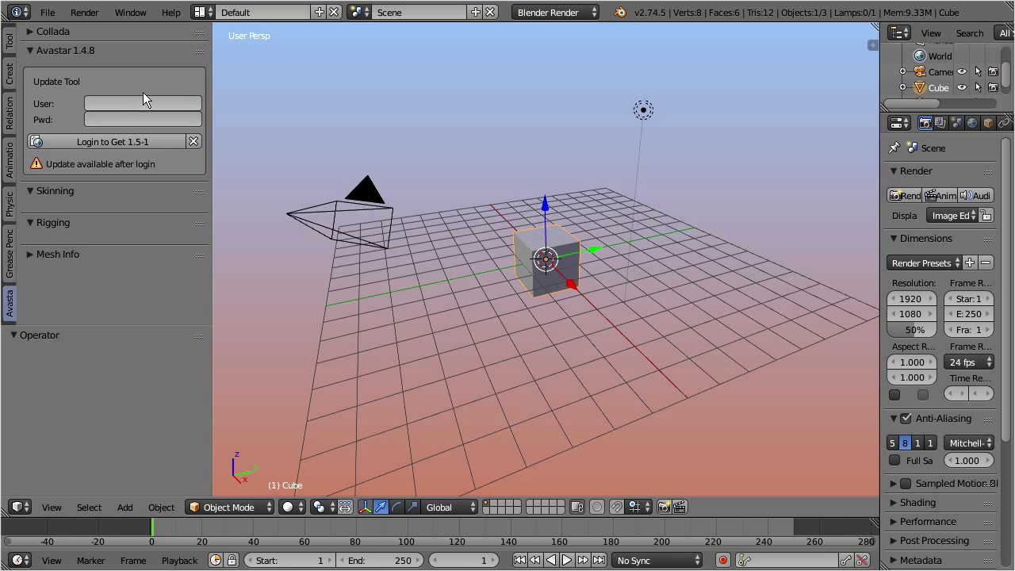
Fill the User and Pwd fields and log in to get Avastar 1.5-1
{"action": "type", "text": "Gaia"}
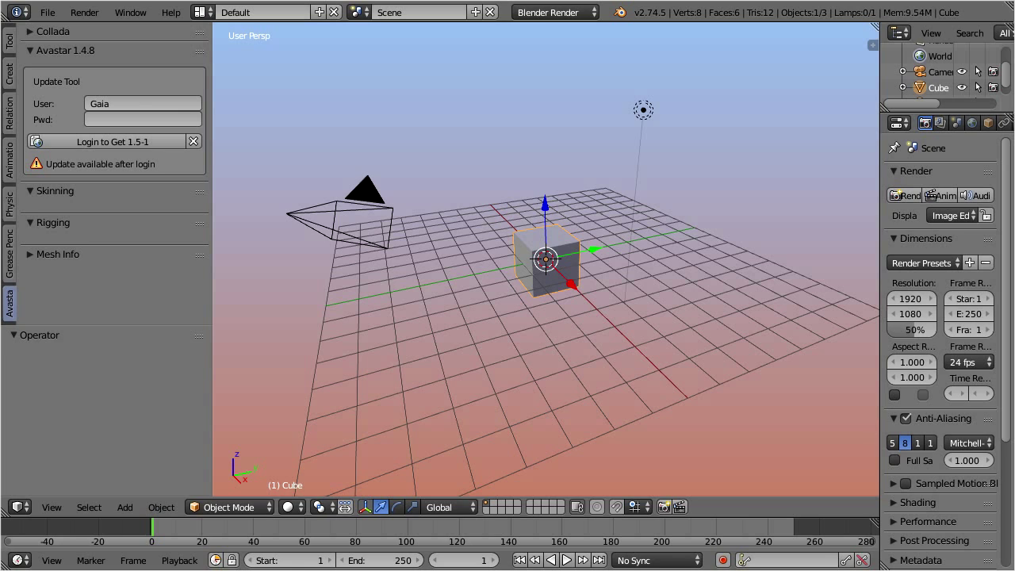
{"action": "mouse_move", "coordinate": [117, 141]}
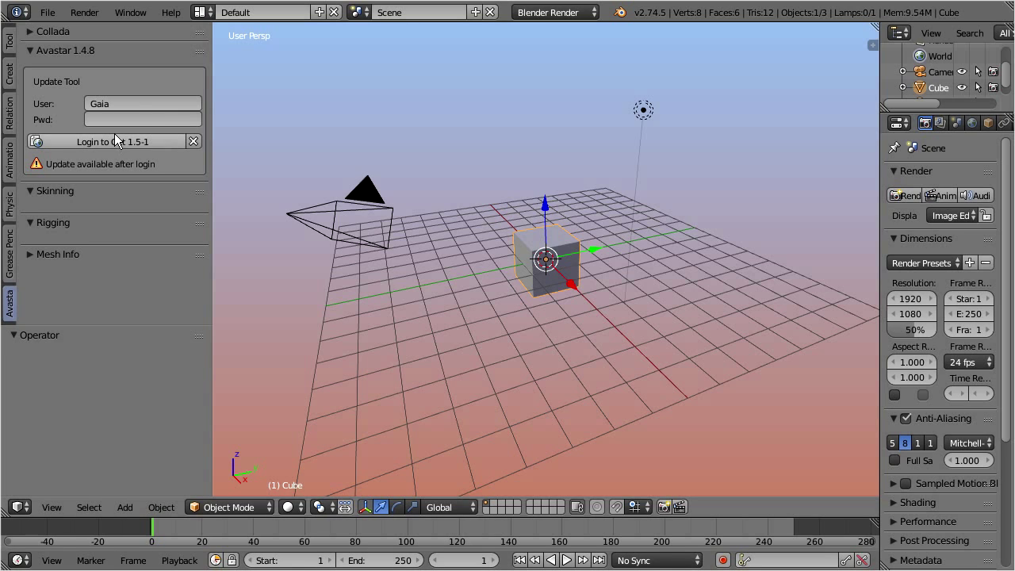
{"action": "type", "text": "password"}
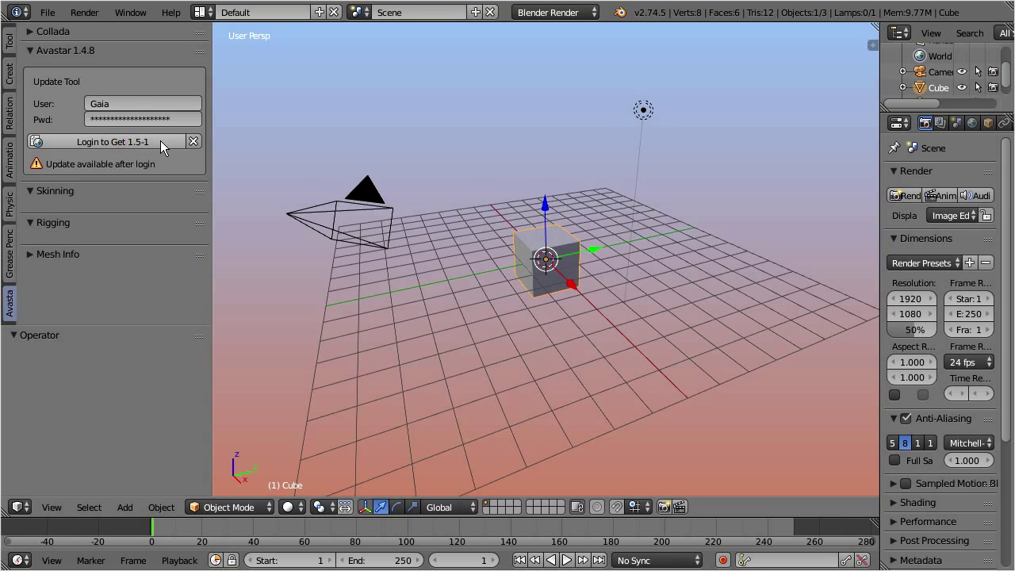
{"action": "left_click", "coordinate": [111, 141]}
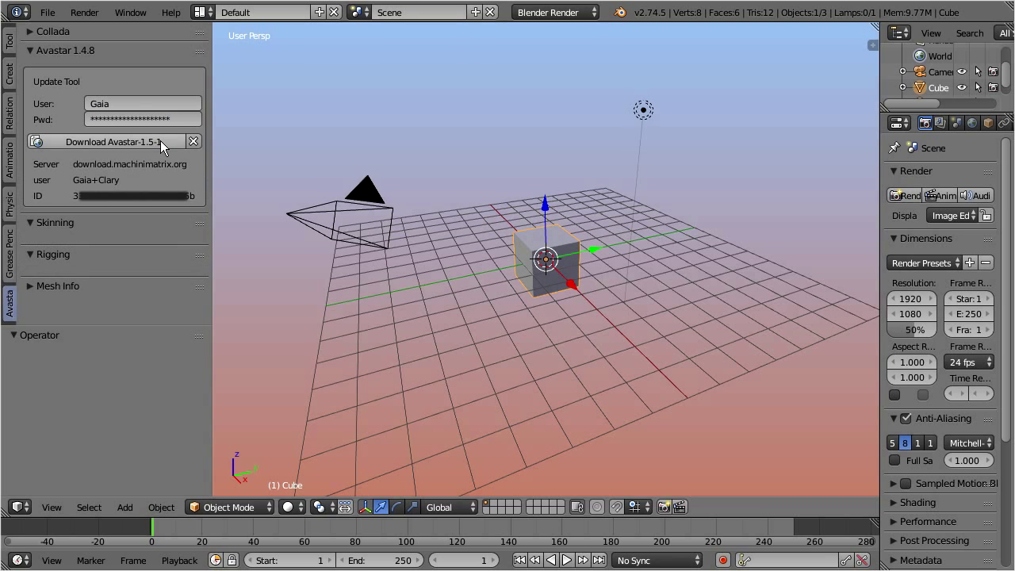
{"action": "mouse_move", "coordinate": [87, 173]}
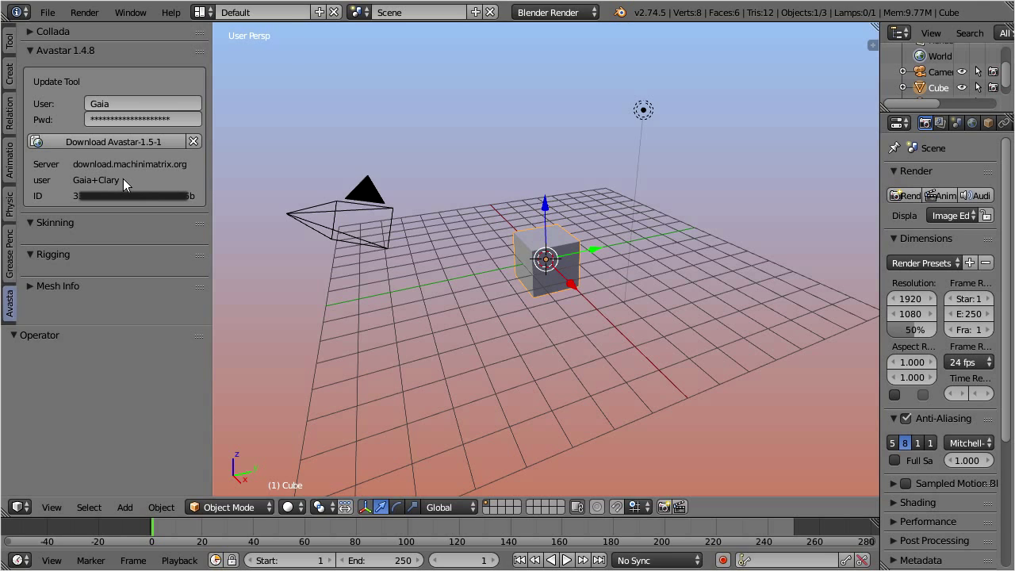
{"action": "mouse_move", "coordinate": [194, 197]}
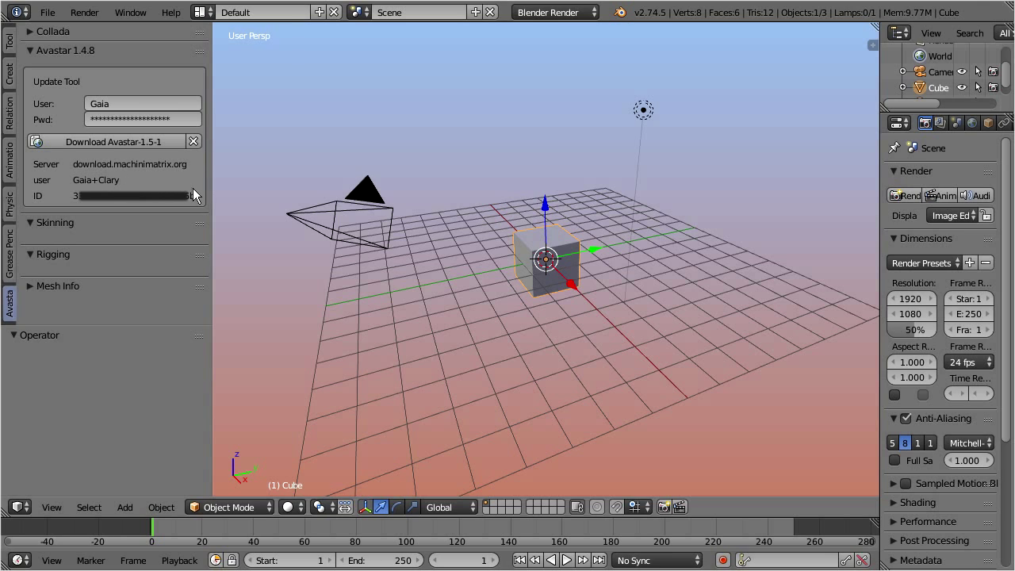
{"action": "mouse_move", "coordinate": [203, 203]}
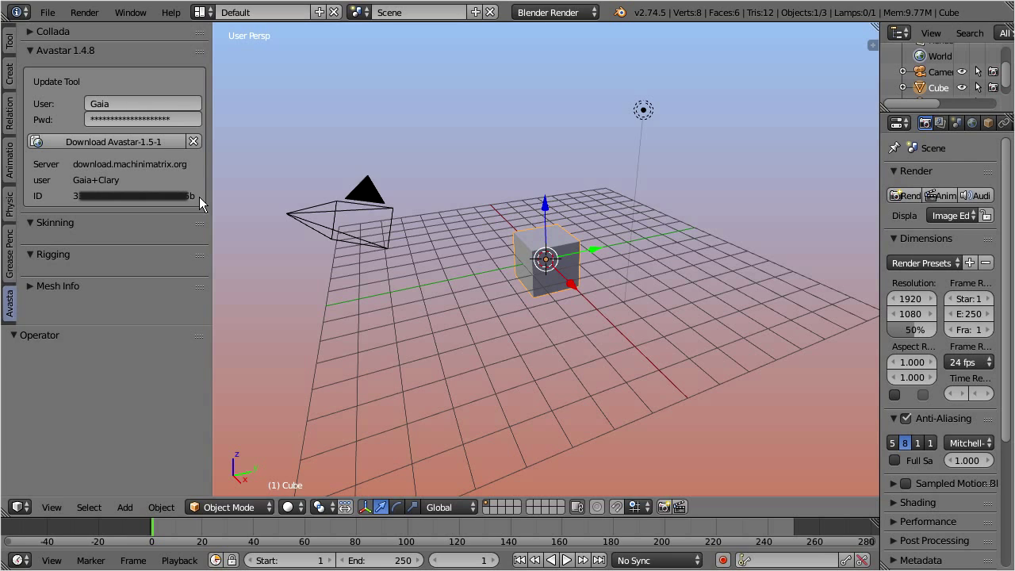
Download Avastar-1.5-1 until its status reads READY_TO_INSTALL
{"action": "left_click", "coordinate": [167, 142]}
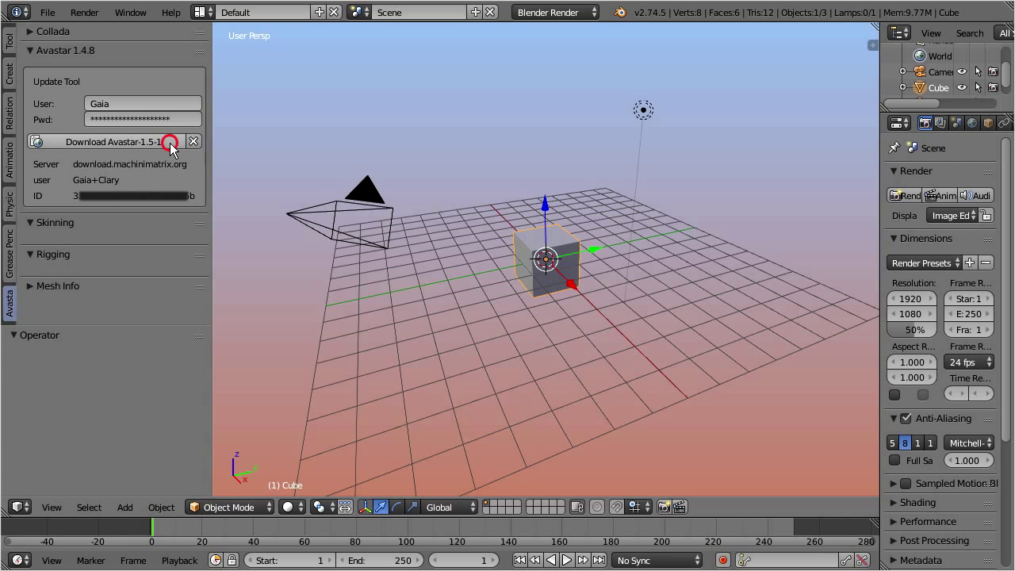
{"action": "left_click", "coordinate": [170, 141]}
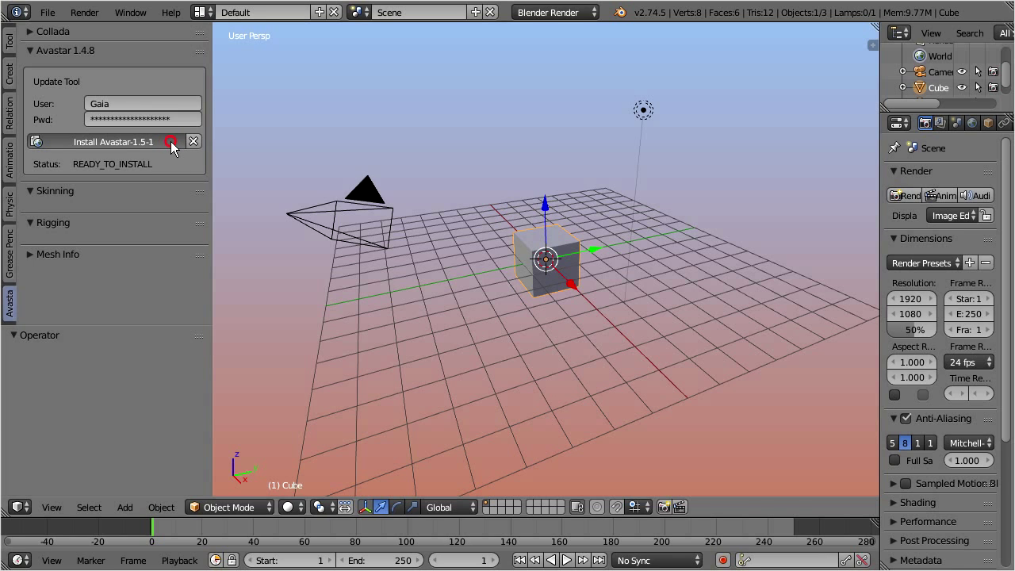
Install Avastar-1.5-1 and reload the add-on so the panel reports version 1.5.1
{"action": "left_click", "coordinate": [111, 141]}
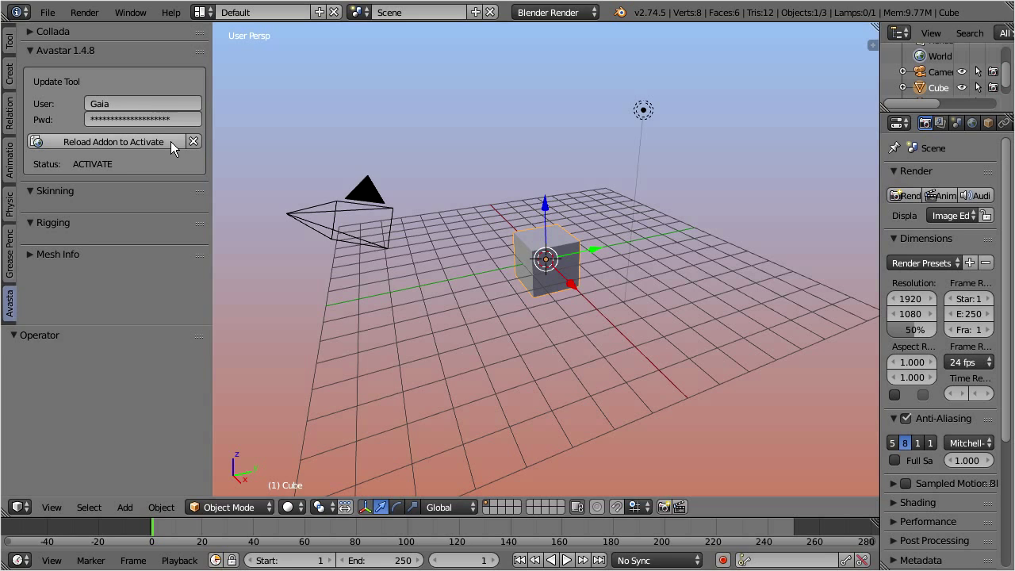
{"action": "mouse_move", "coordinate": [104, 151]}
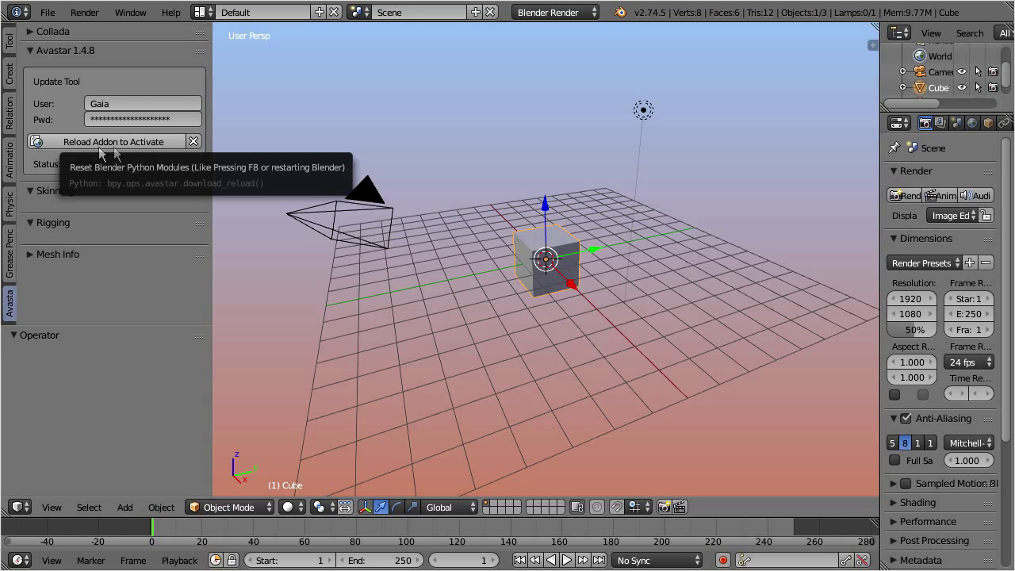
{"action": "mouse_move", "coordinate": [168, 147]}
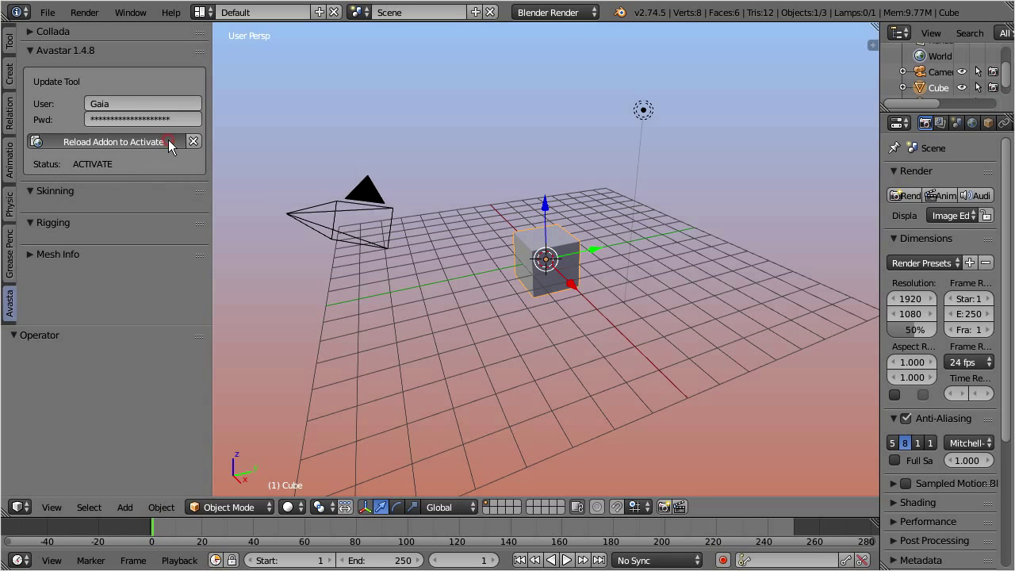
{"action": "left_click", "coordinate": [114, 141]}
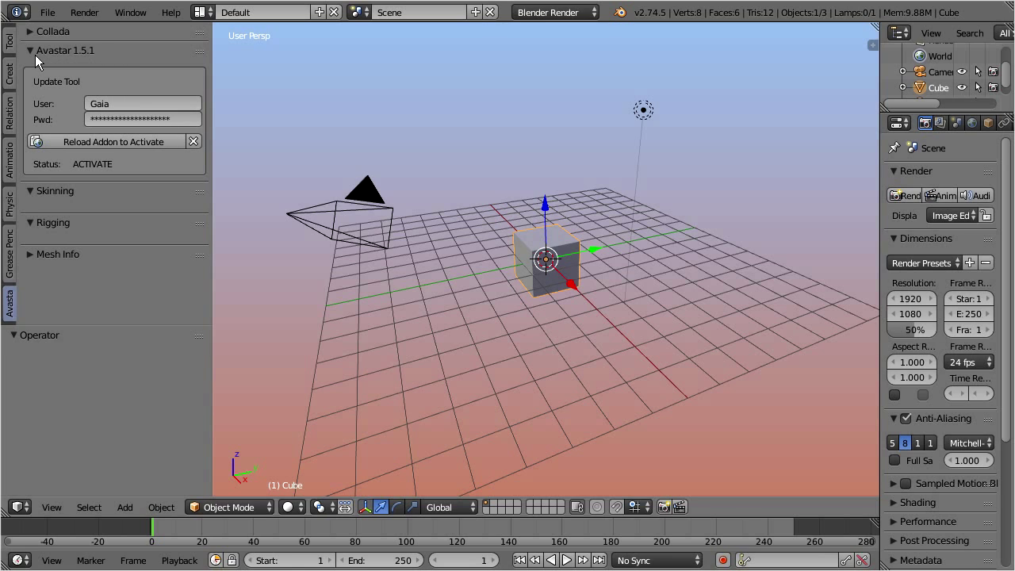
{"action": "mouse_move", "coordinate": [143, 62]}
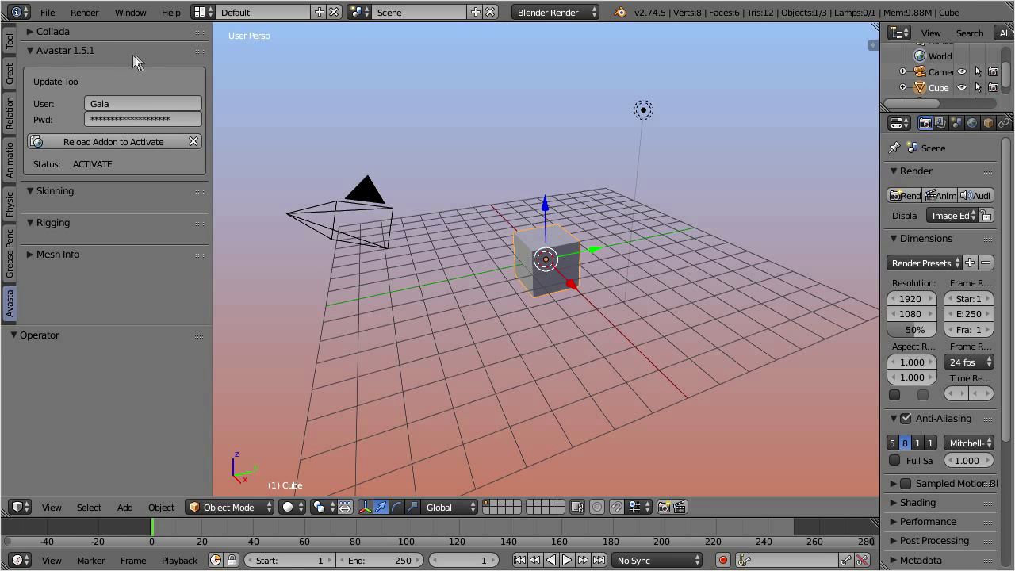